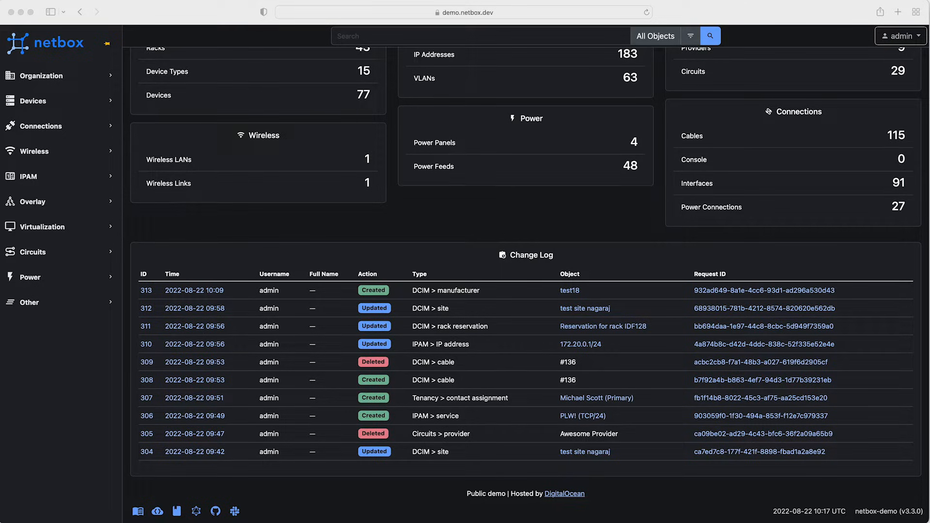
{"action": "mouse_move", "coordinate": [897, 281]}
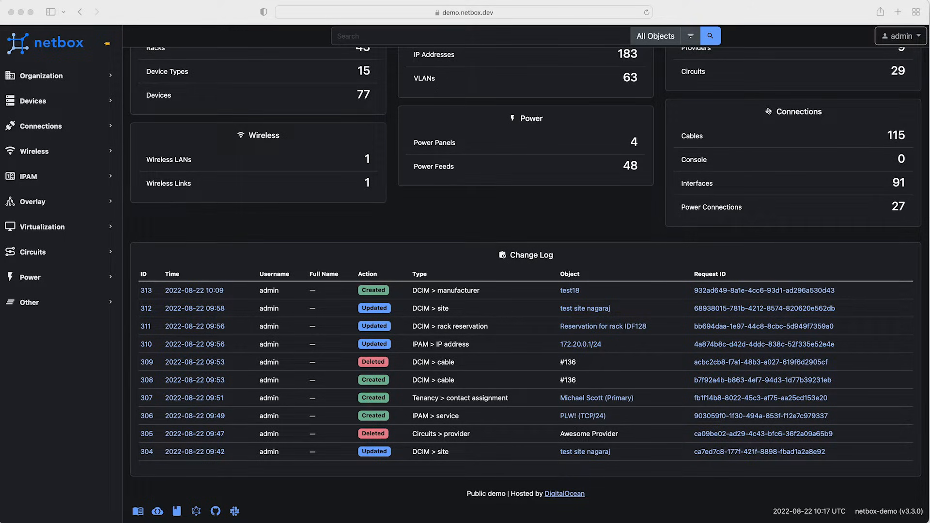
{"action": "mouse_move", "coordinate": [157, 511]}
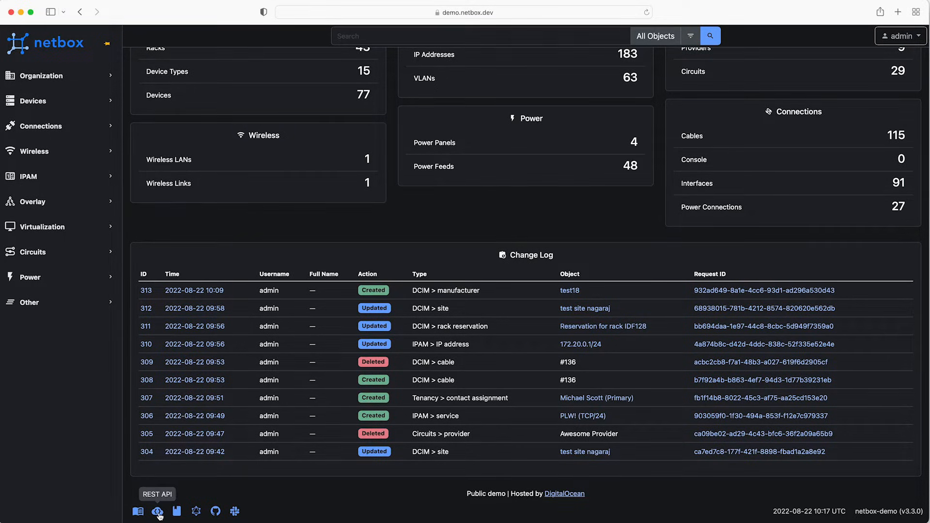
Open the browsable REST API from the footer and go to the Circuits API root
{"action": "left_click", "coordinate": [157, 511]}
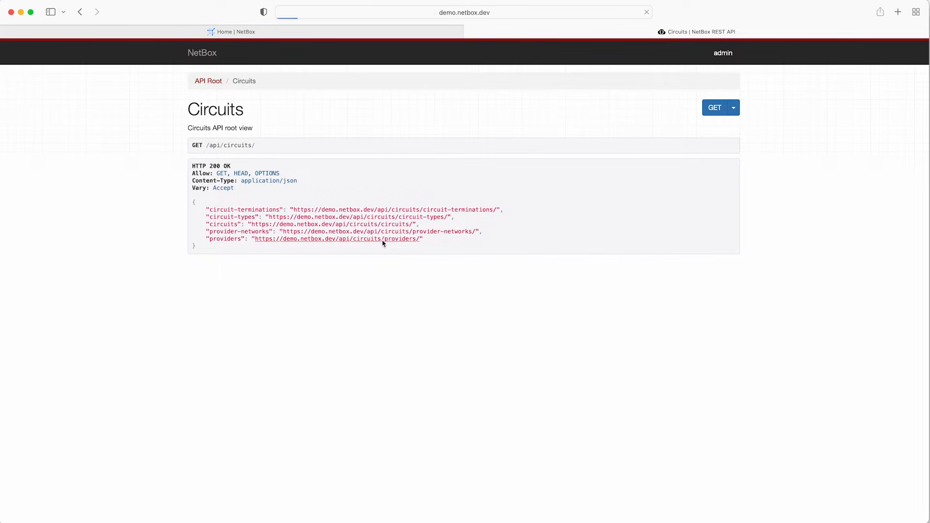
Review the providers endpoint (count 9) and open the AT&T provider record with id 1
{"action": "left_click", "coordinate": [338, 239]}
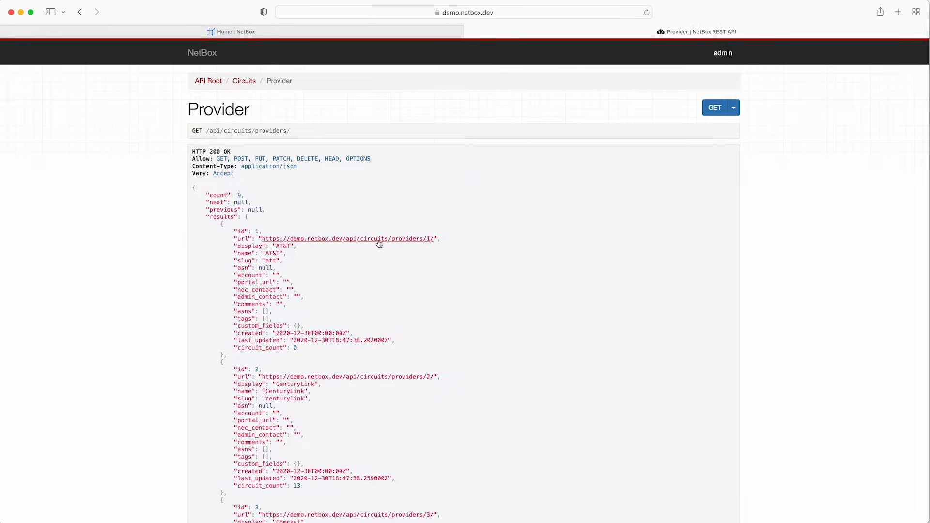
{"action": "triple_click", "coordinate": [240, 131]}
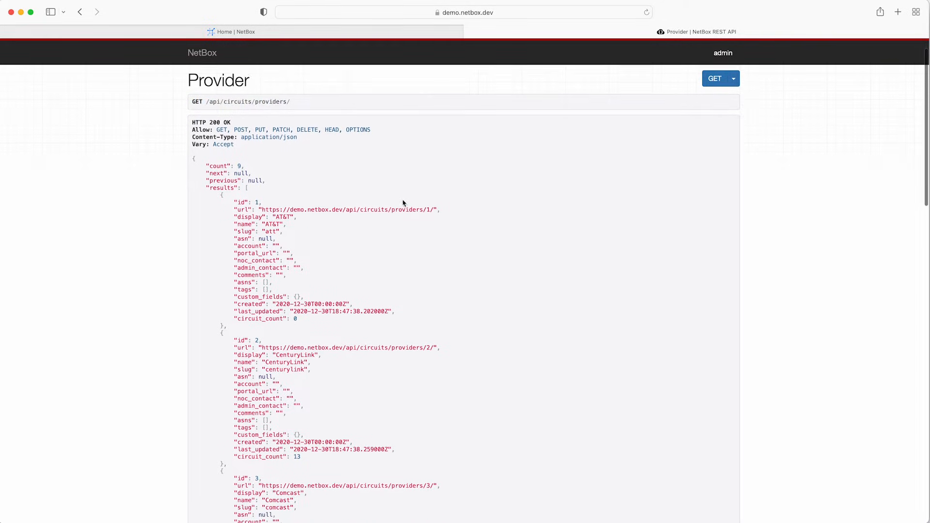
{"action": "scroll", "scroll_direction": "down", "scroll_amount": 3}
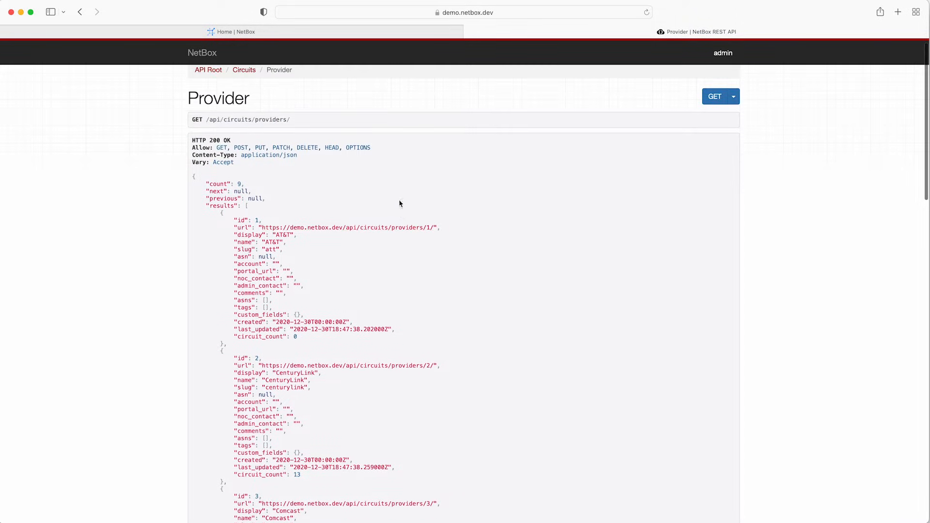
{"action": "mouse_move", "coordinate": [275, 190]}
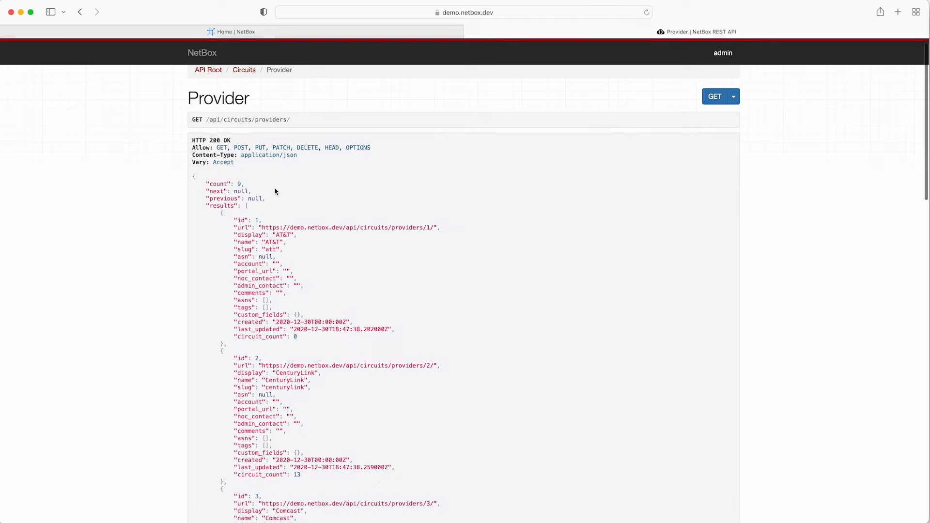
{"action": "double_click", "coordinate": [224, 183]}
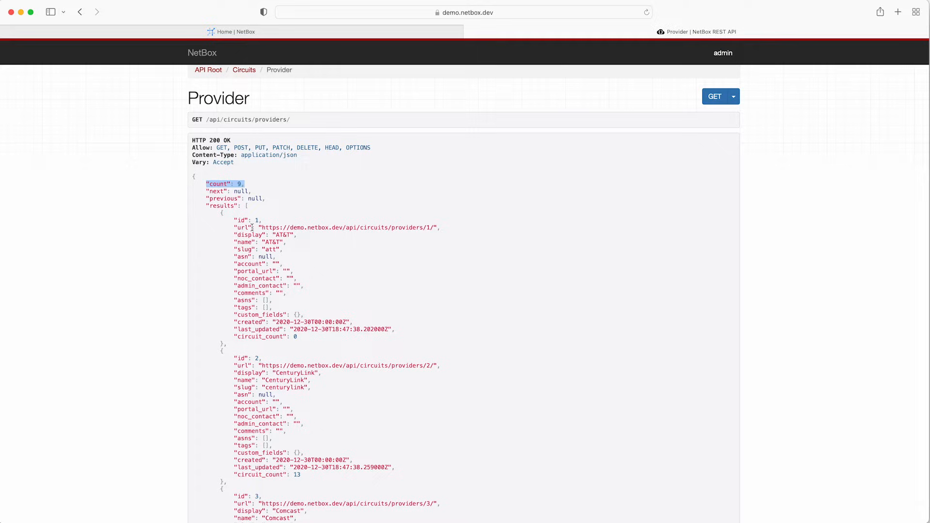
{"action": "double_click", "coordinate": [246, 220]}
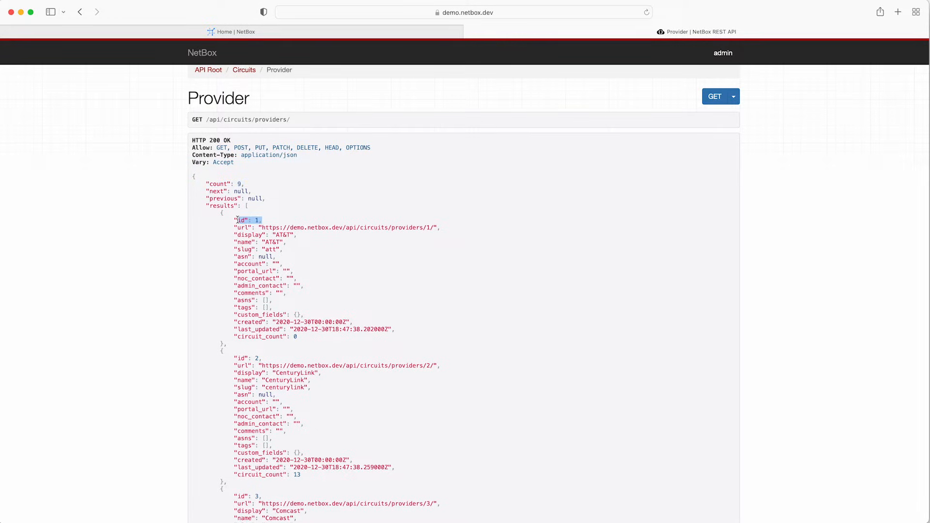
{"action": "mouse_move", "coordinate": [383, 231]}
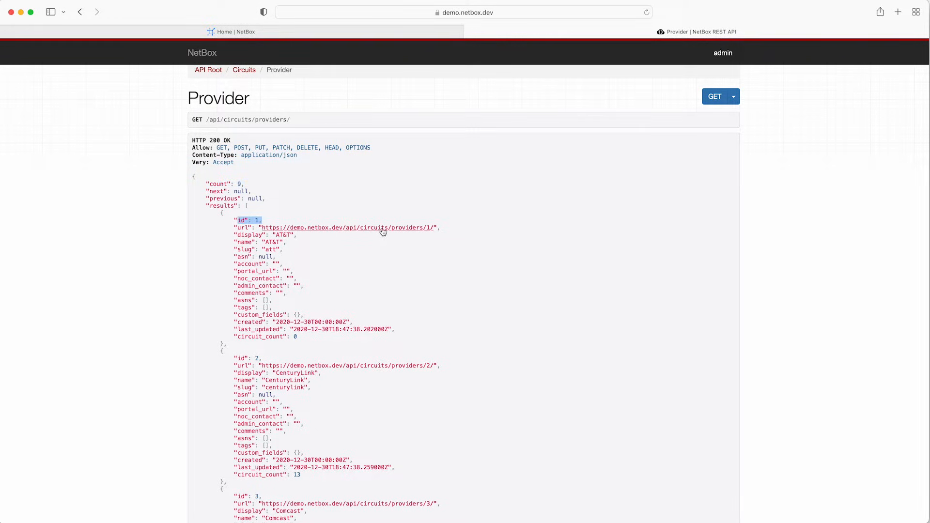
{"action": "left_click", "coordinate": [349, 228]}
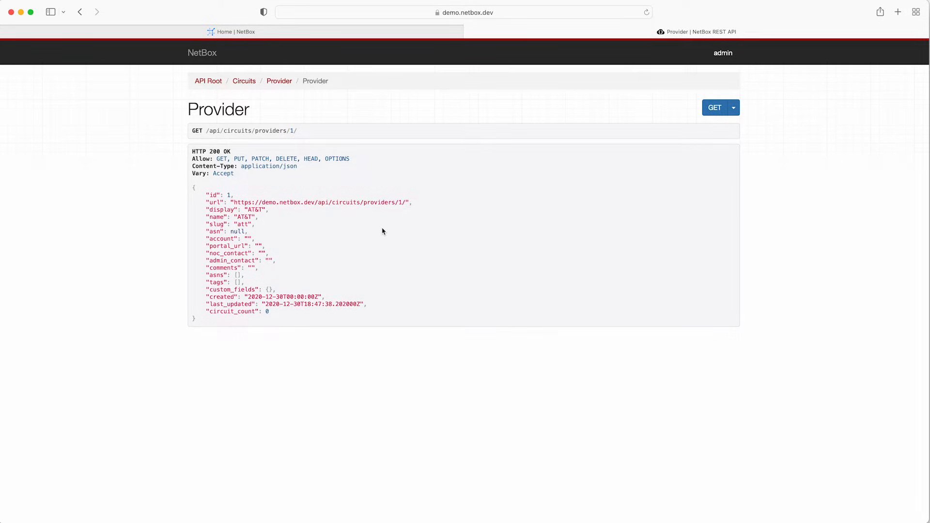
Return to the NetBox home dashboard tab with its change log
{"action": "double_click", "coordinate": [213, 195]}
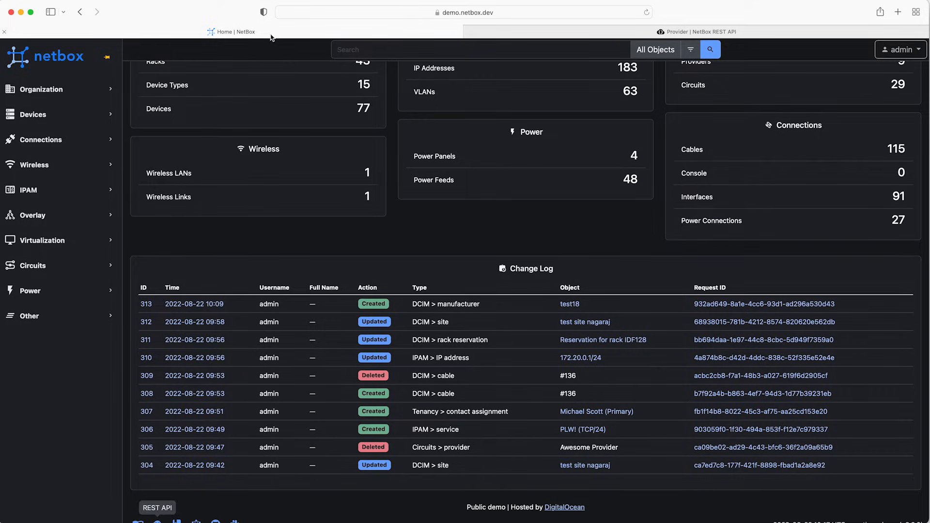
Open the Swagger API documentation and expand the GET /circuits/providers/ operation
{"action": "scroll", "scroll_direction": "down", "scroll_amount": 3}
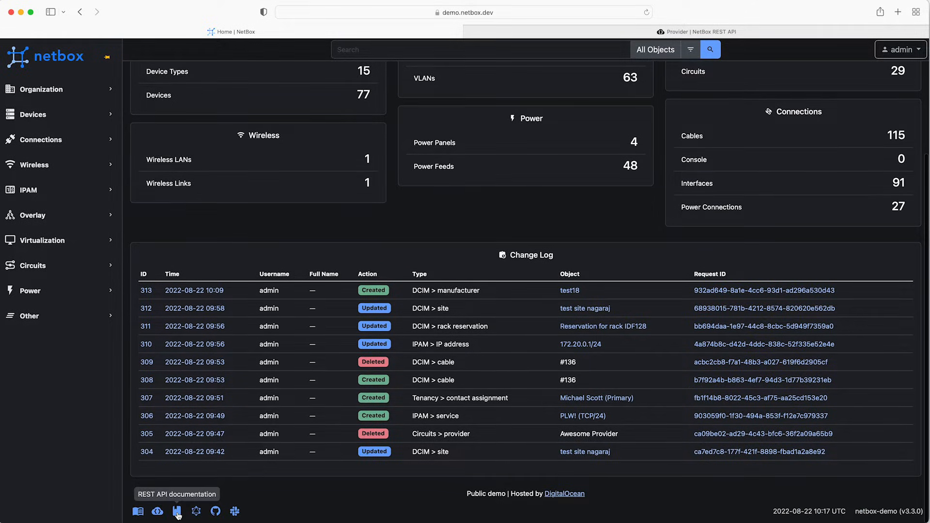
{"action": "left_click", "coordinate": [177, 510]}
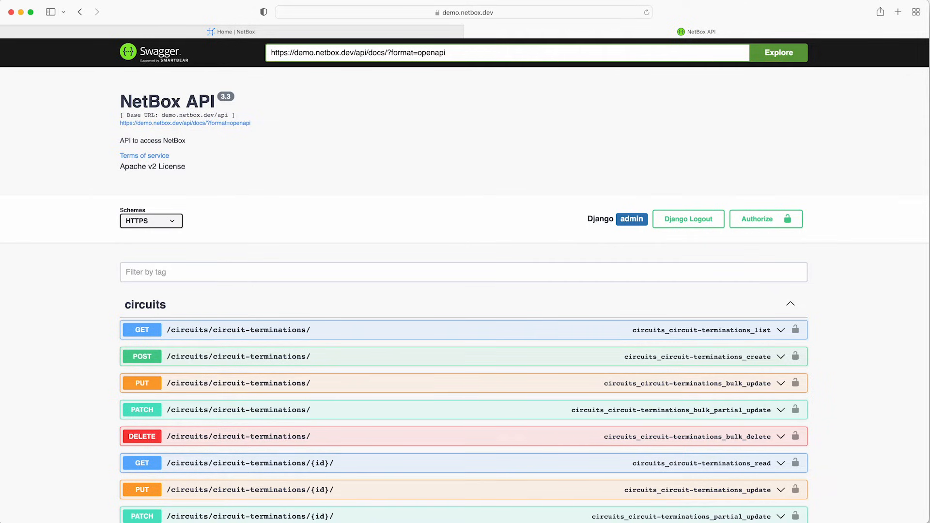
{"action": "scroll", "scroll_direction": "down", "scroll_amount": 3}
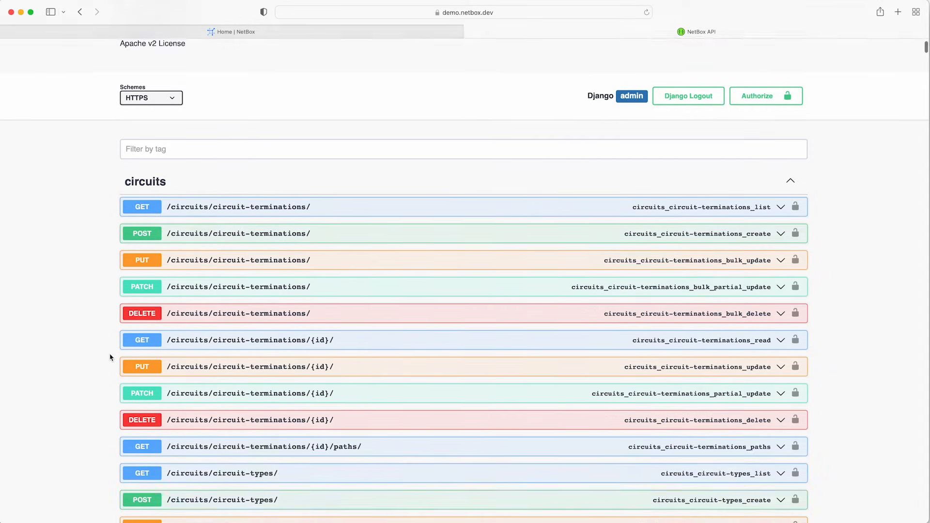
{"action": "scroll", "scroll_direction": "down", "scroll_amount": 3}
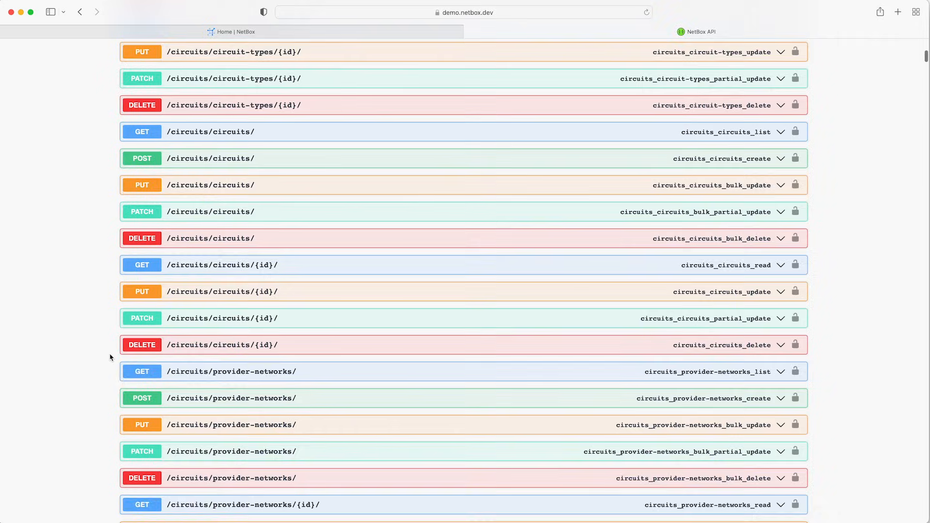
{"action": "scroll", "scroll_direction": "down", "scroll_amount": 3}
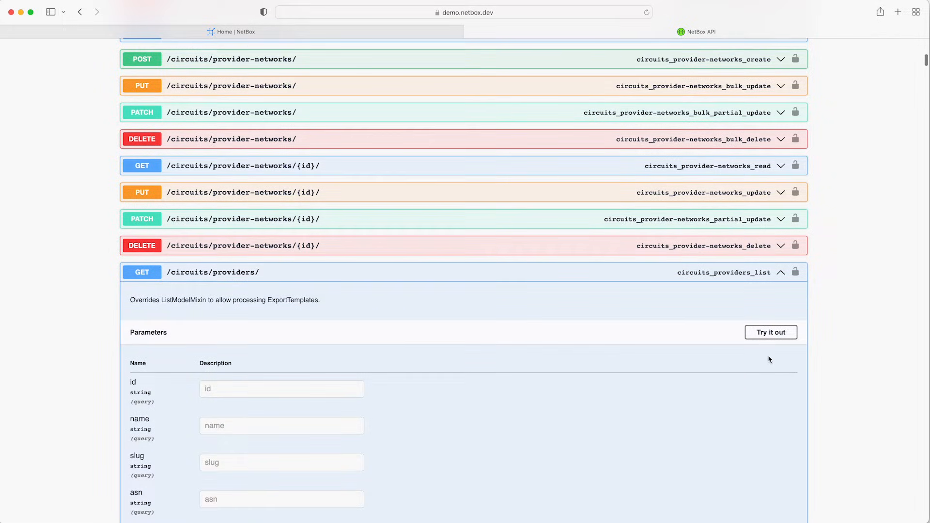
Execute GET /circuits/providers/ and review the 200 response listing 9 providers, AT&T first
{"action": "scroll", "scroll_direction": "down", "scroll_amount": 3}
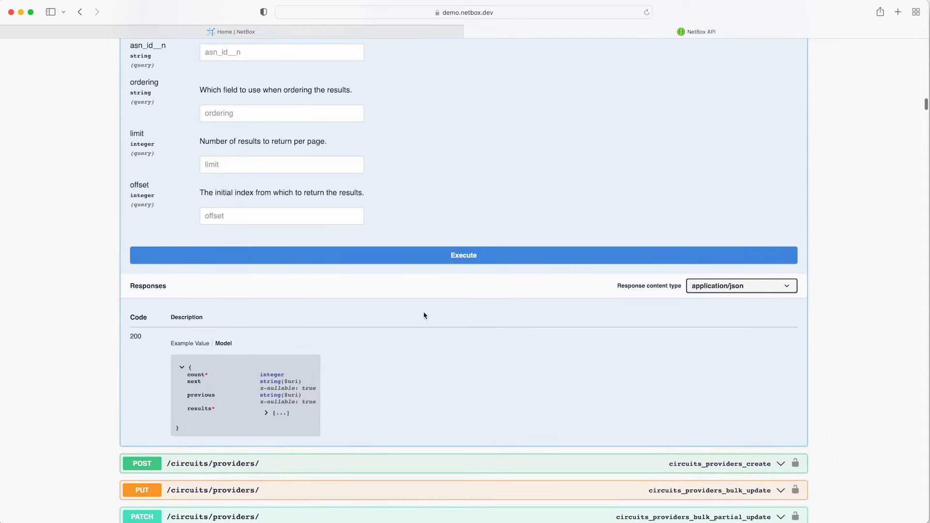
{"action": "left_click", "coordinate": [463, 256]}
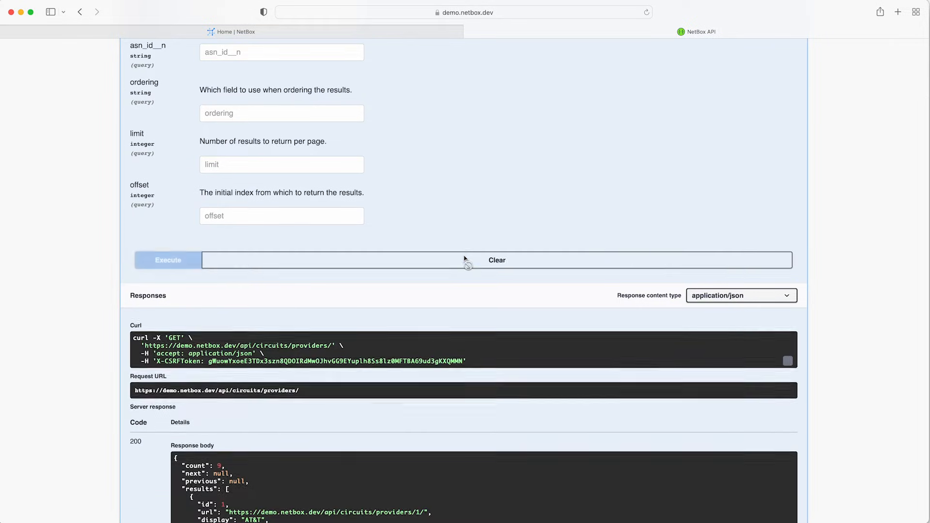
{"action": "scroll", "scroll_direction": "down", "scroll_amount": 3}
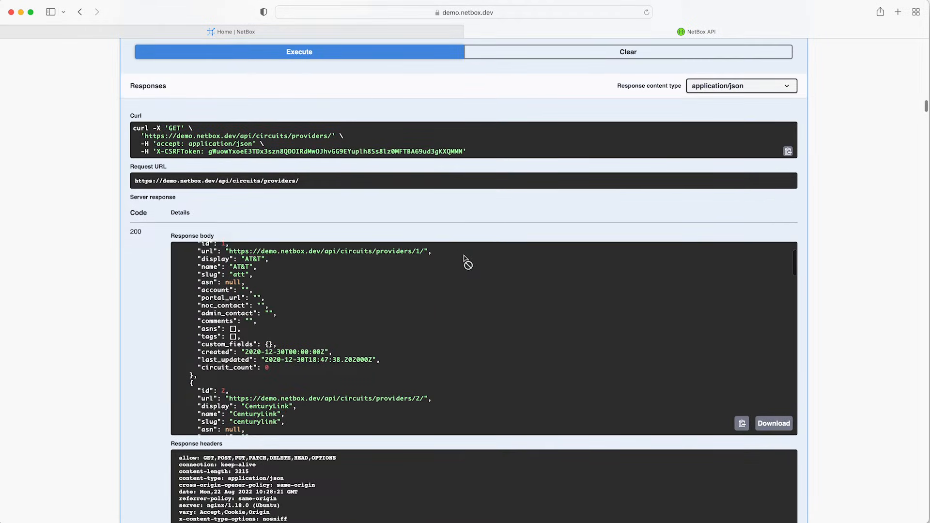
{"action": "scroll", "scroll_direction": "down", "scroll_amount": 3}
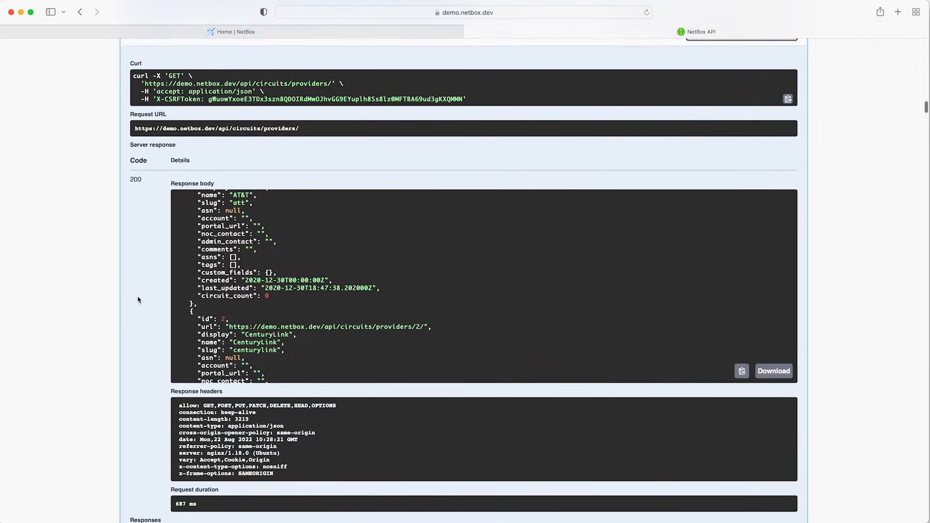
{"action": "scroll", "scroll_direction": "down", "scroll_amount": 3}
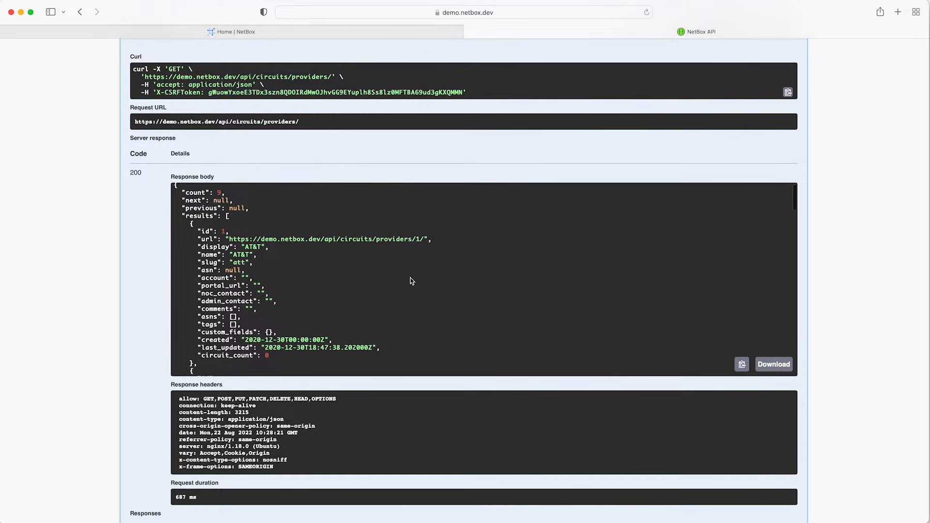
{"action": "scroll", "scroll_direction": "down", "scroll_amount": 3}
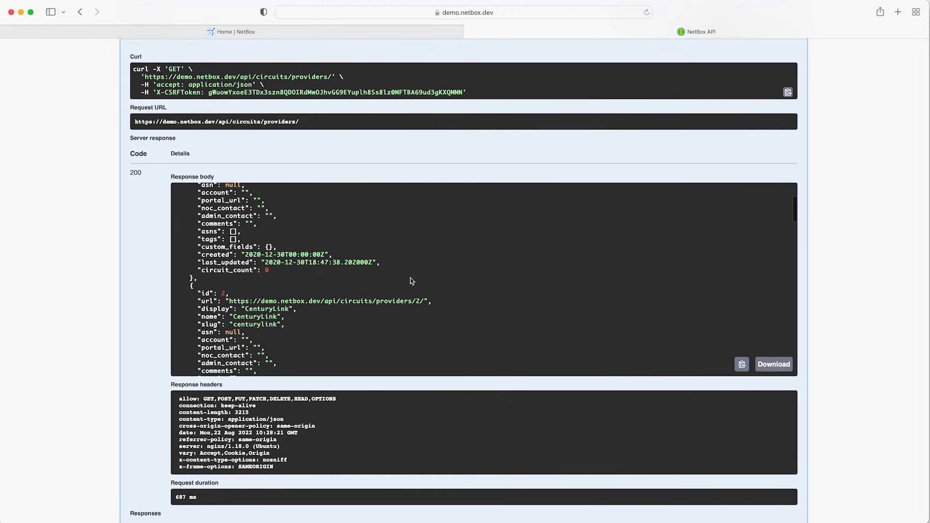
{"action": "scroll", "scroll_direction": "down", "scroll_amount": 3}
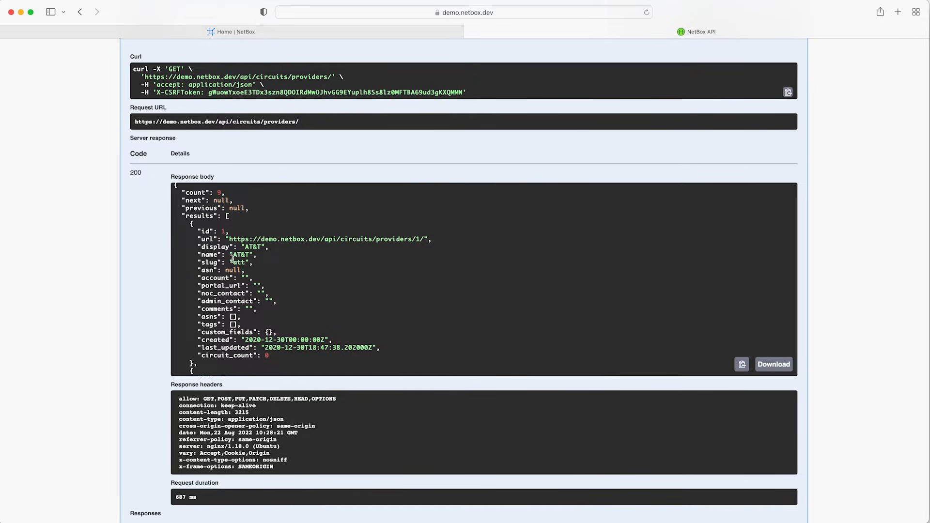
{"action": "mouse_move", "coordinate": [171, 249]}
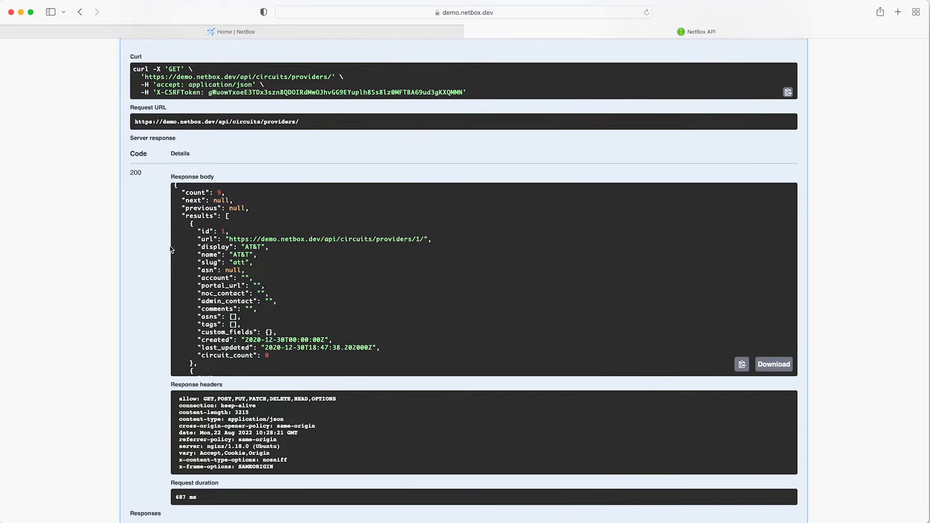
{"action": "scroll", "scroll_direction": "down", "scroll_amount": 3}
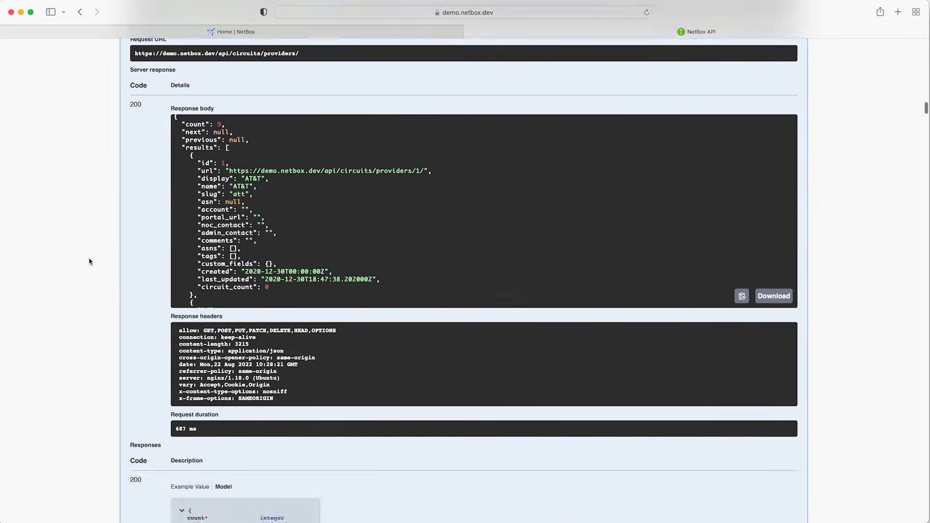
Filter GET /circuits/providers/ to id=1 and execute it, returning only AT&T
{"action": "scroll", "scroll_direction": "down", "scroll_amount": 3}
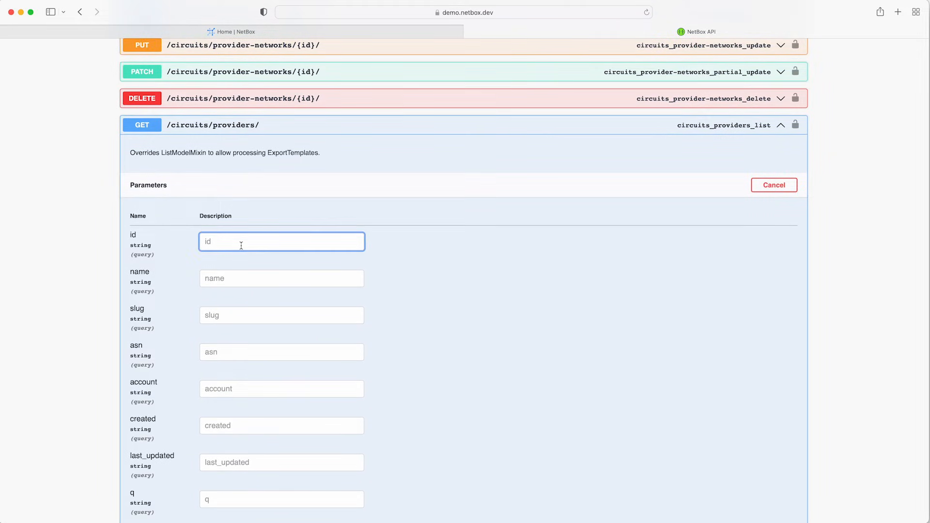
{"action": "type", "text": "1"}
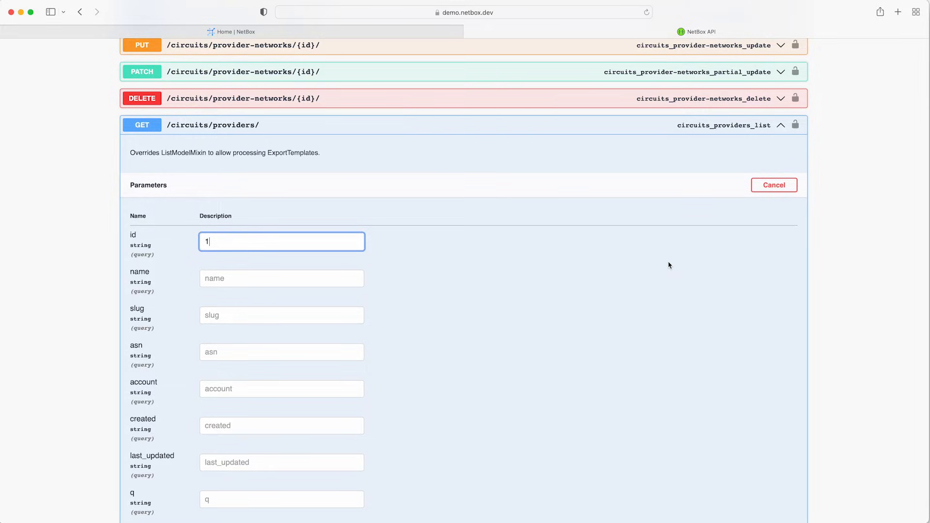
{"action": "left_click", "coordinate": [299, 86]}
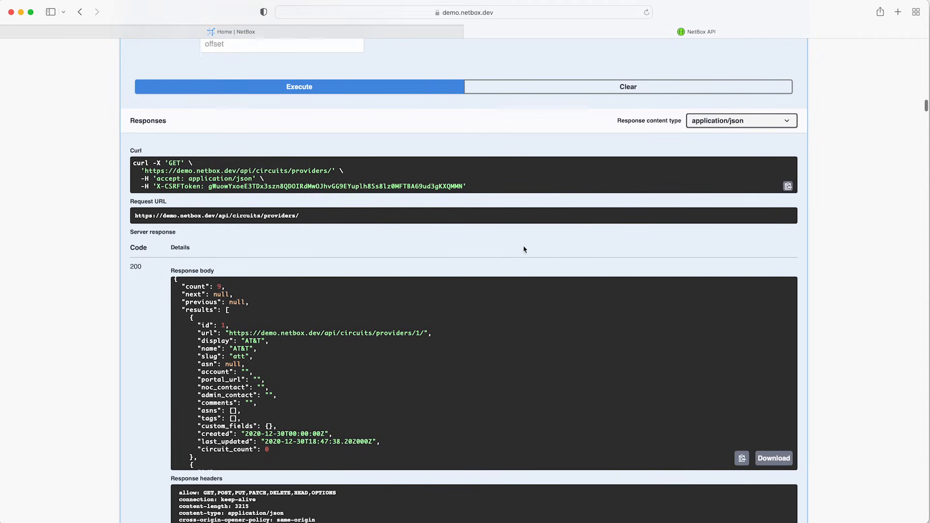
{"action": "left_click", "coordinate": [299, 87]}
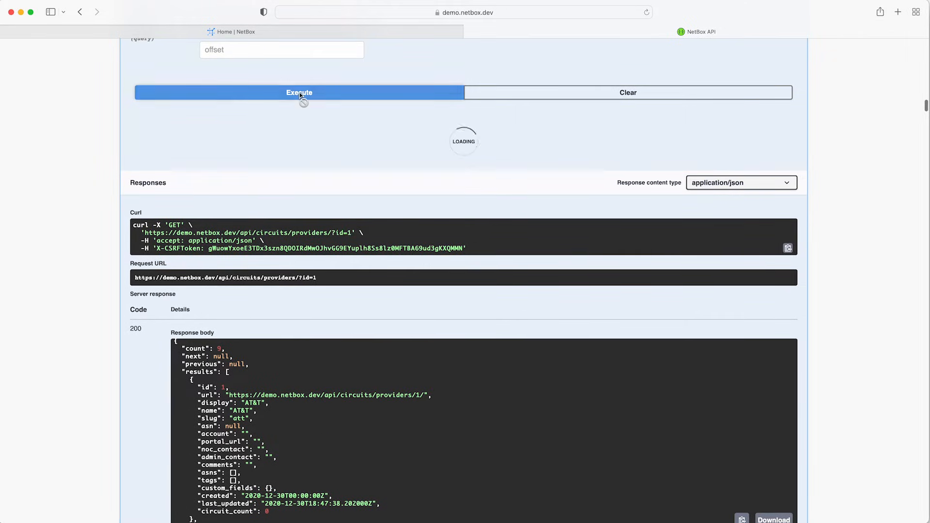
{"action": "left_click", "coordinate": [299, 92]}
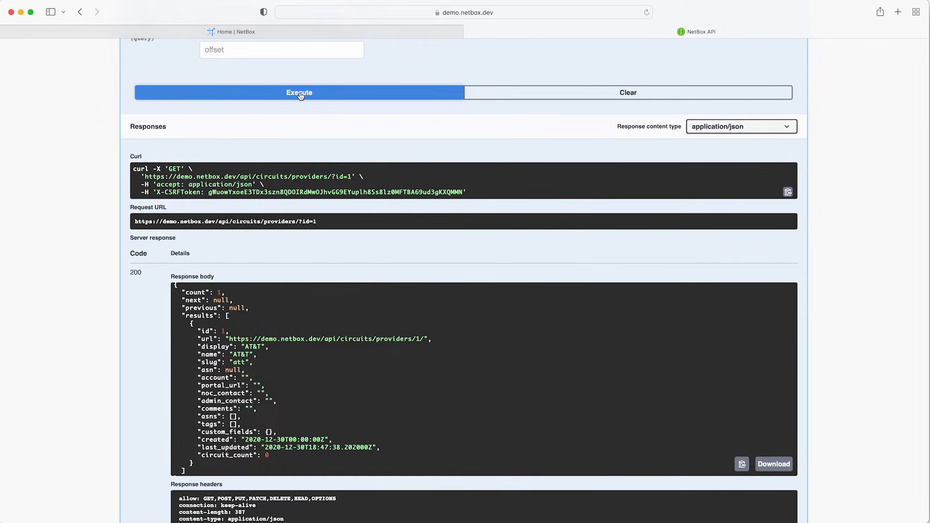
Review the single-result response and select the full request URL
{"action": "scroll", "scroll_direction": "down", "scroll_amount": 3}
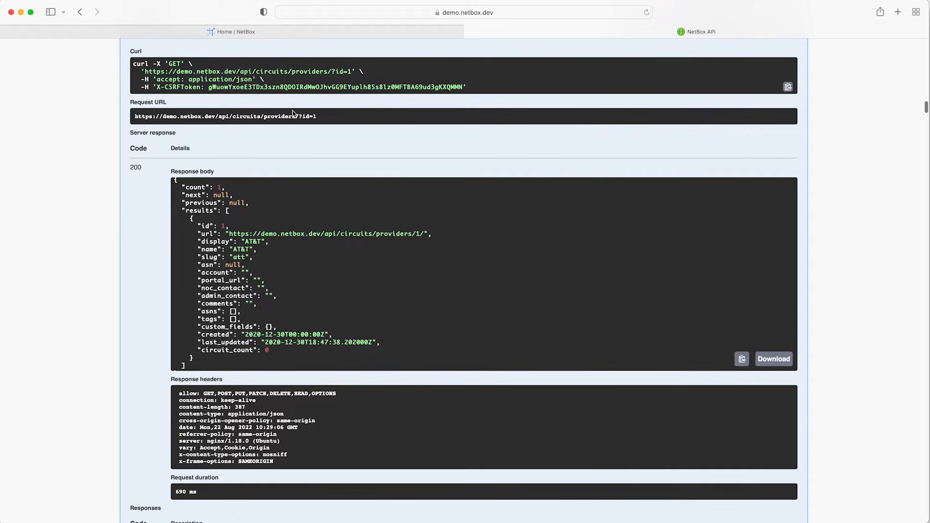
{"action": "scroll", "scroll_direction": "down", "scroll_amount": 3}
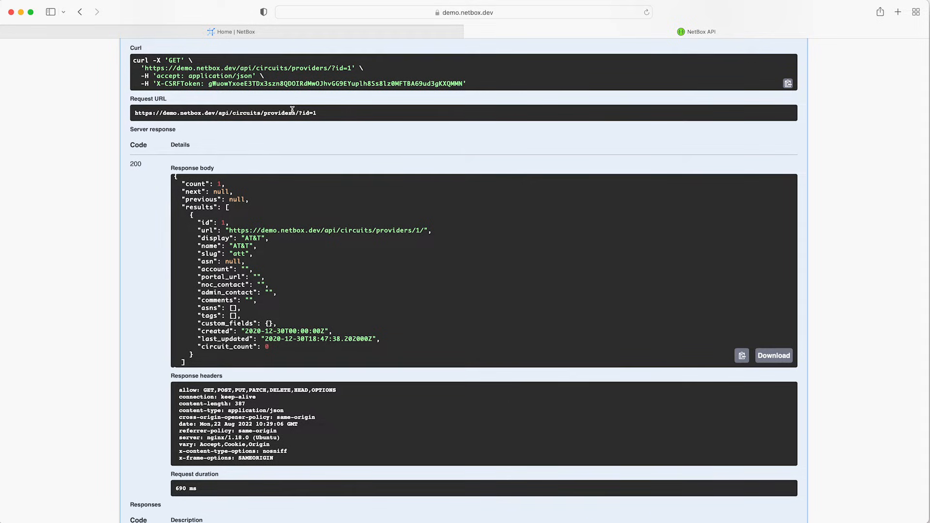
{"action": "scroll", "scroll_direction": "down", "scroll_amount": 3}
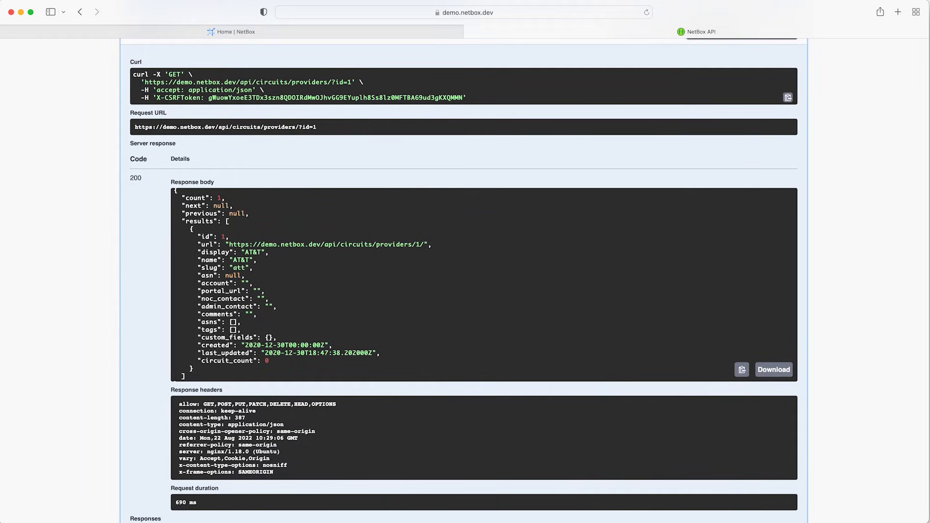
{"action": "left_click_drag", "start_coordinate": [188, 126], "coordinate": [317, 126]}
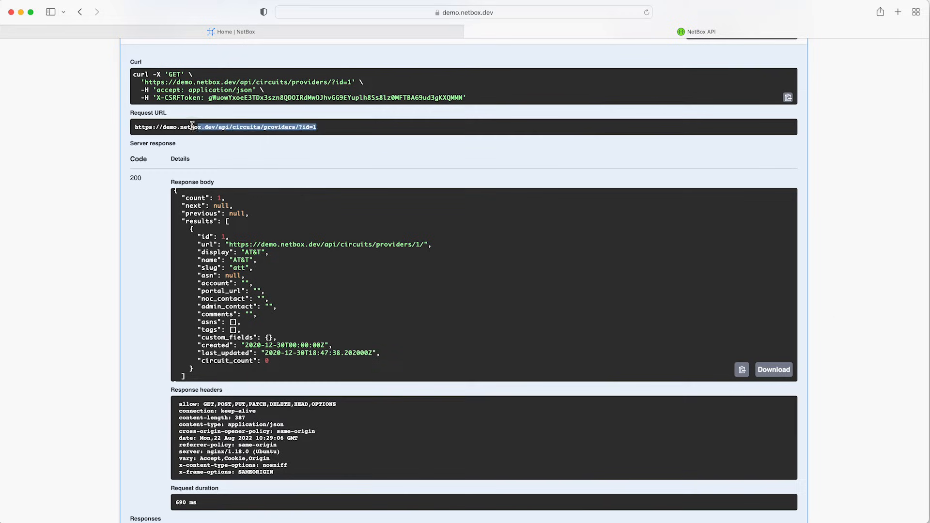
{"action": "triple_click", "coordinate": [225, 126]}
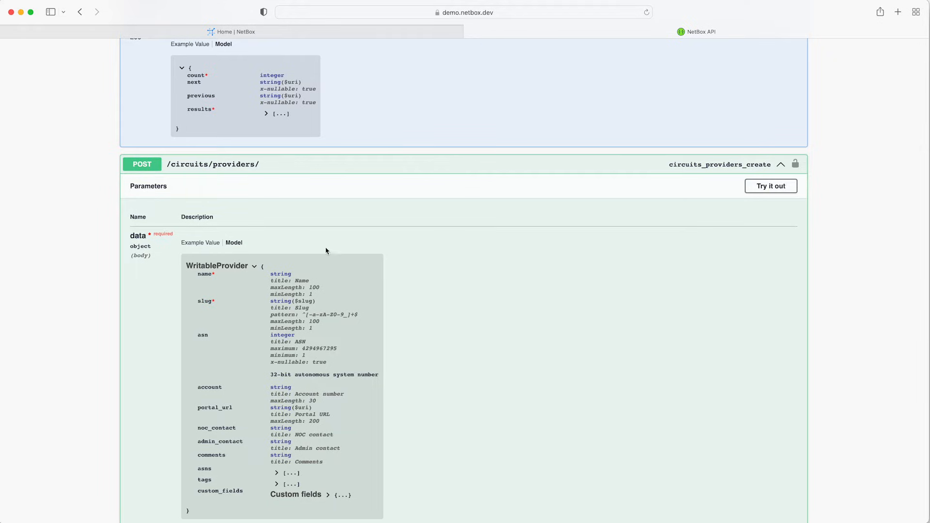
Create provider 'Awesome Provider' (slug awesome-provider) via POST /circuits/providers/, returning 201 with id 11
{"action": "scroll", "scroll_direction": "down", "scroll_amount": 3}
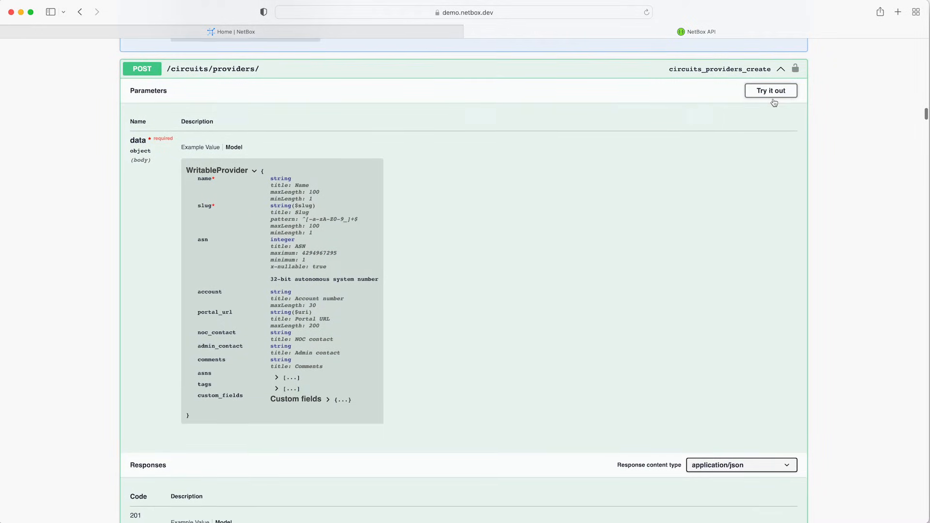
{"action": "left_click", "coordinate": [770, 90]}
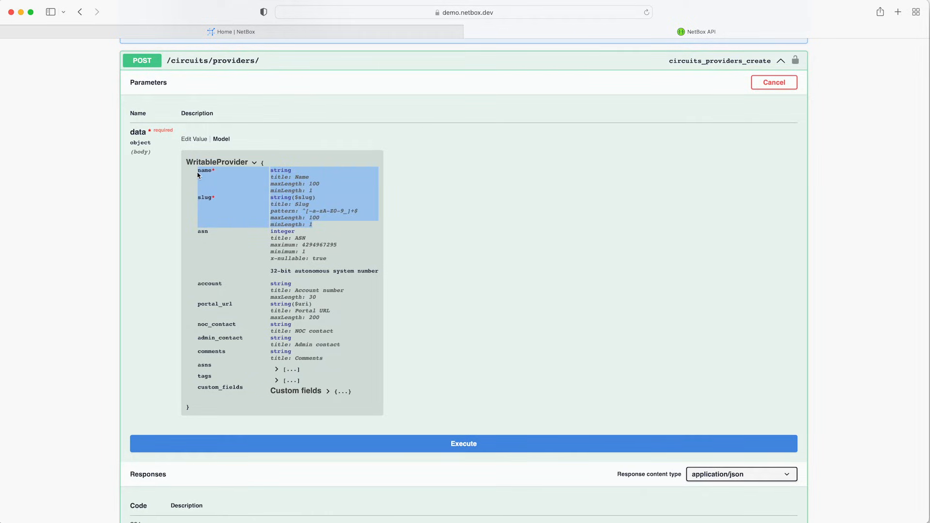
{"action": "mouse_move", "coordinate": [193, 142]}
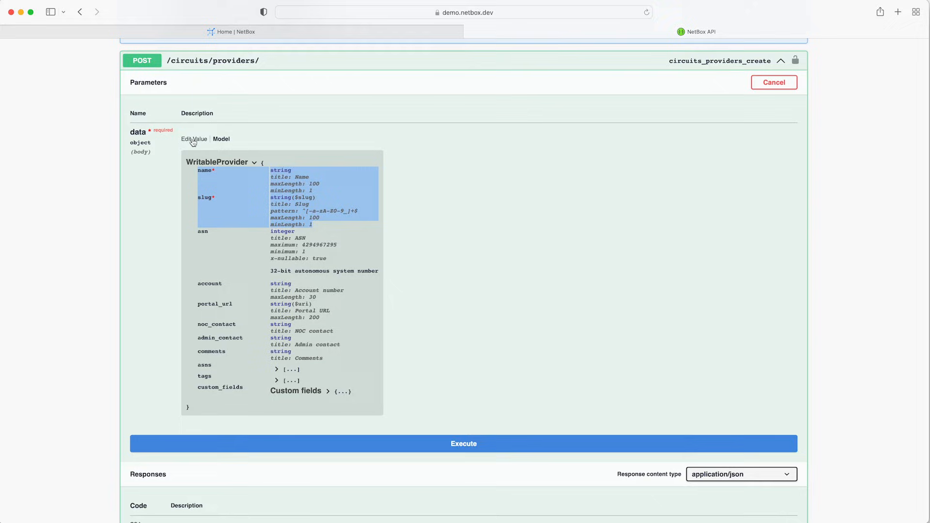
{"action": "left_click", "coordinate": [194, 139]}
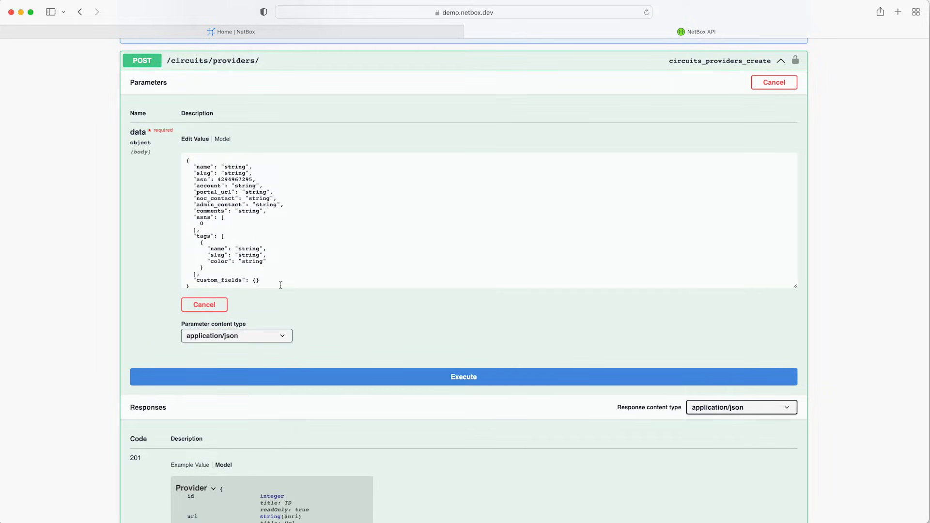
{"action": "left_click_drag", "start_coordinate": [195, 179], "coordinate": [260, 281]}
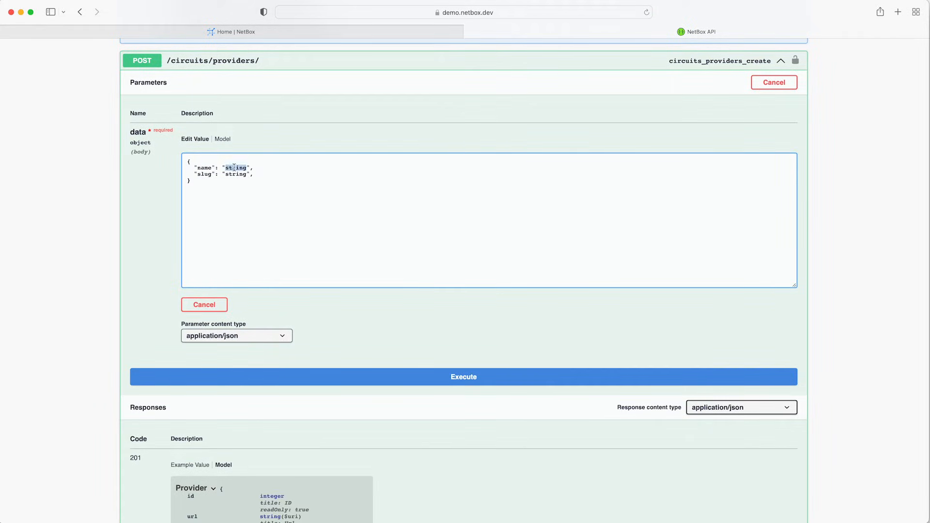
{"action": "type", "text": "Awesome Provider"}
{"action": "type", "text": "awesome-provider"}
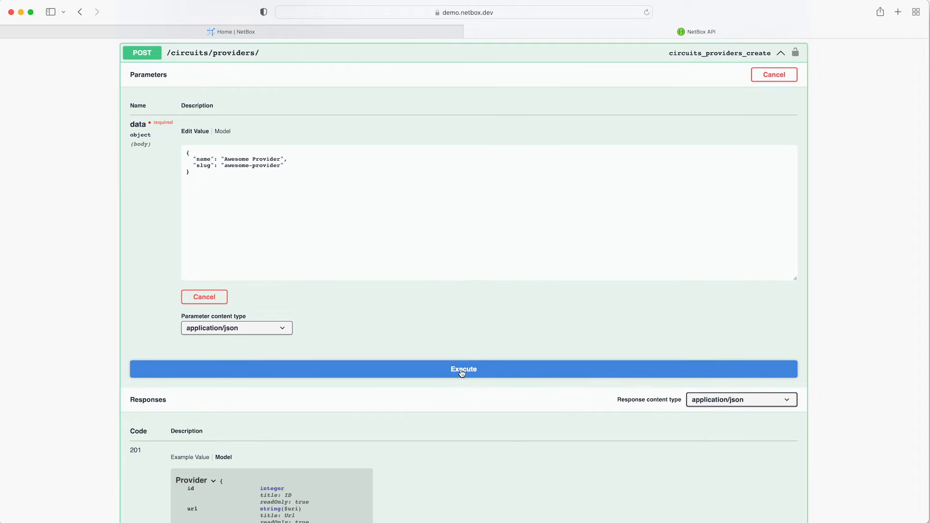
{"action": "left_click", "coordinate": [463, 369]}
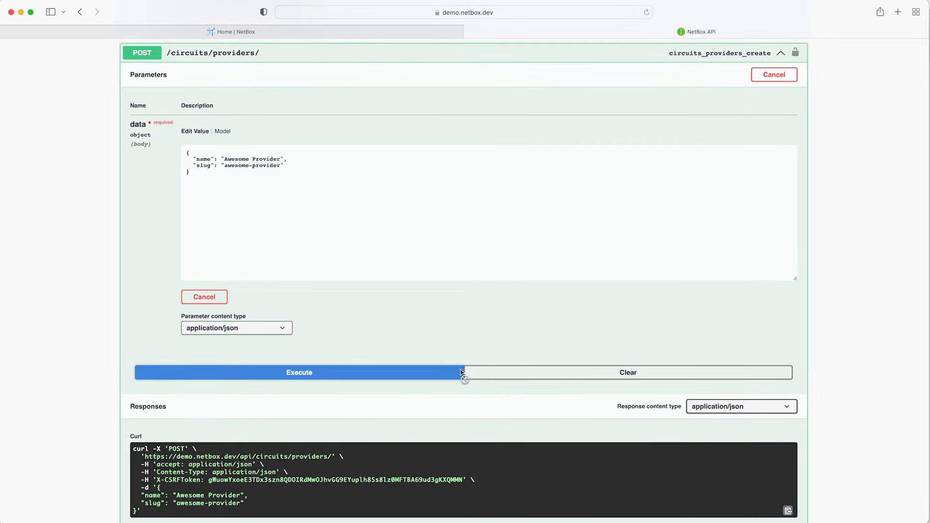
{"action": "left_click", "coordinate": [299, 372]}
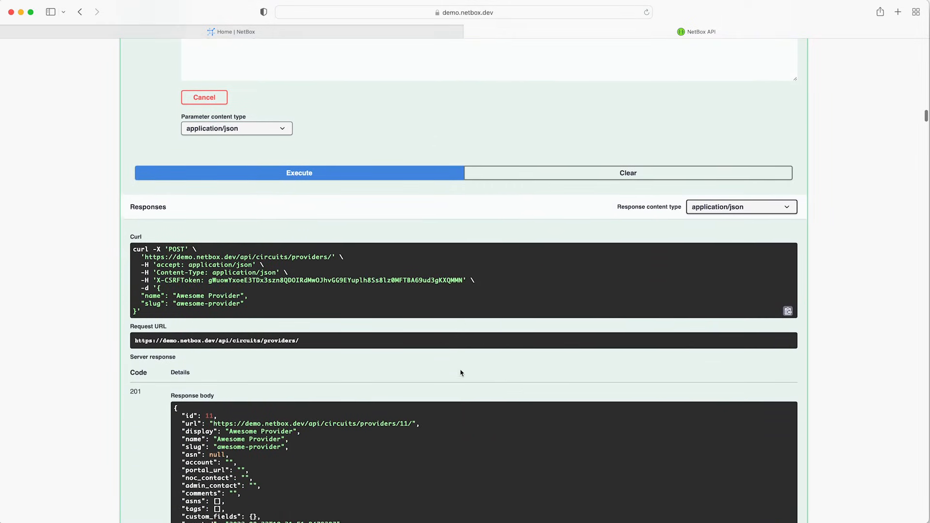
{"action": "scroll", "scroll_direction": "down", "scroll_amount": 3}
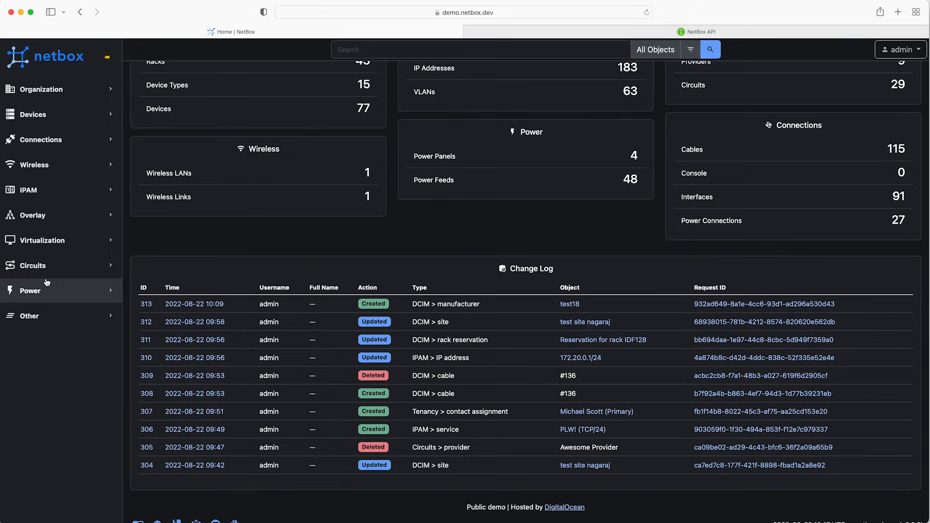
Confirm Awesome Provider appears in the Circuits > Providers list and open its detail page
{"action": "left_click", "coordinate": [33, 266]}
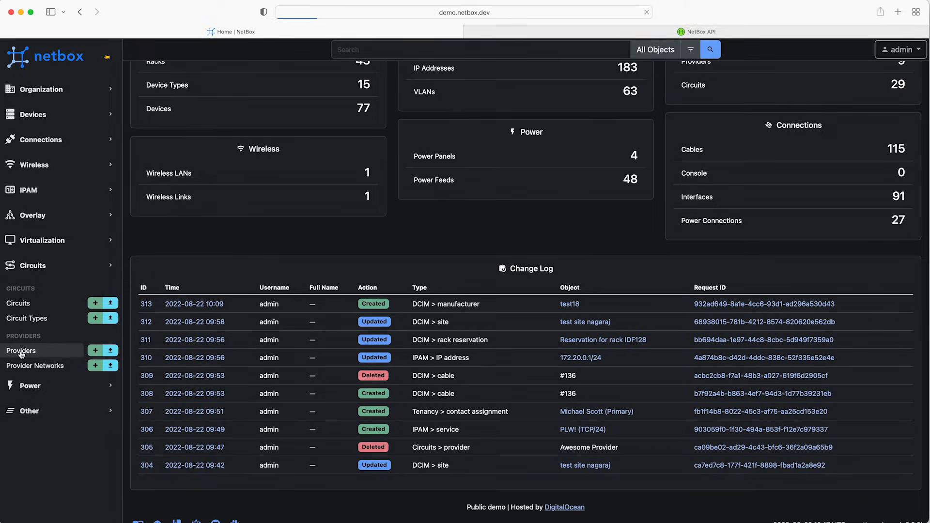
{"action": "left_click", "coordinate": [21, 351]}
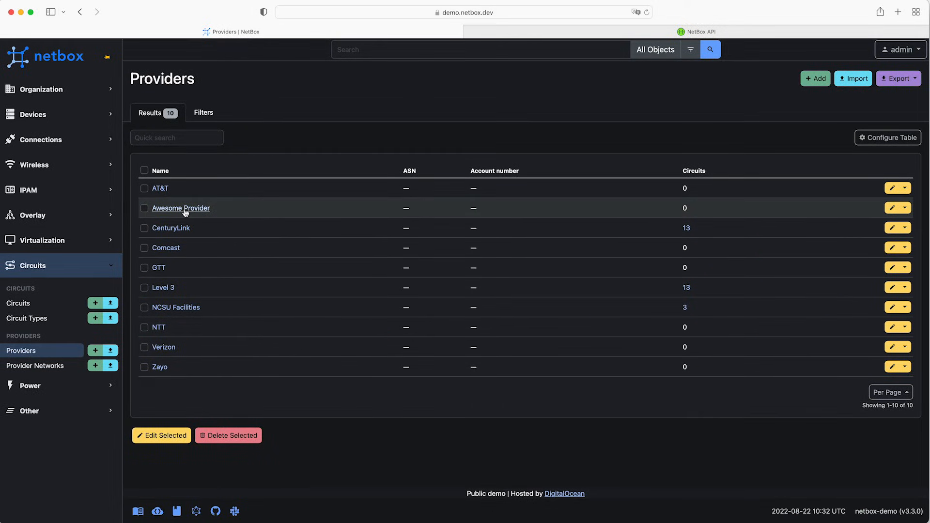
{"action": "left_click", "coordinate": [180, 209]}
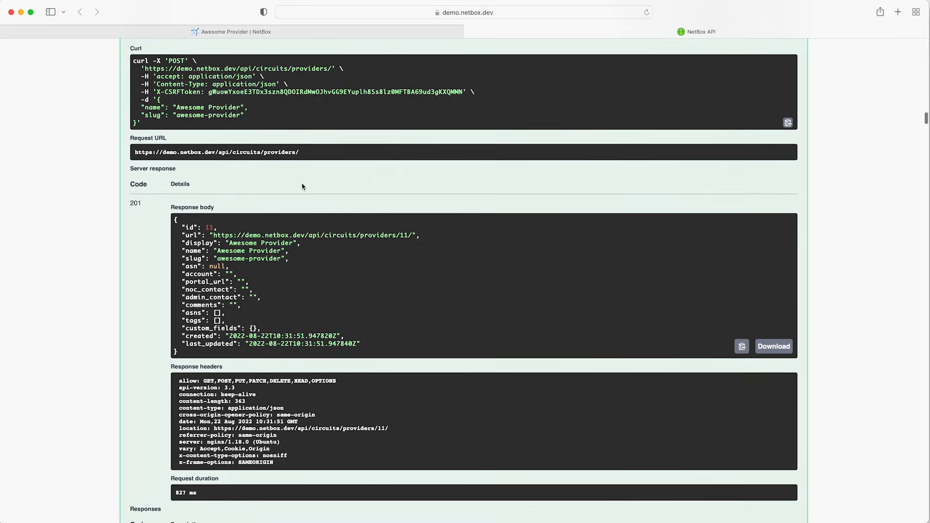
Scroll the API docs to the /circuits/providers/{id}/ read, update and delete operations
{"action": "scroll", "scroll_direction": "down", "scroll_amount": 3}
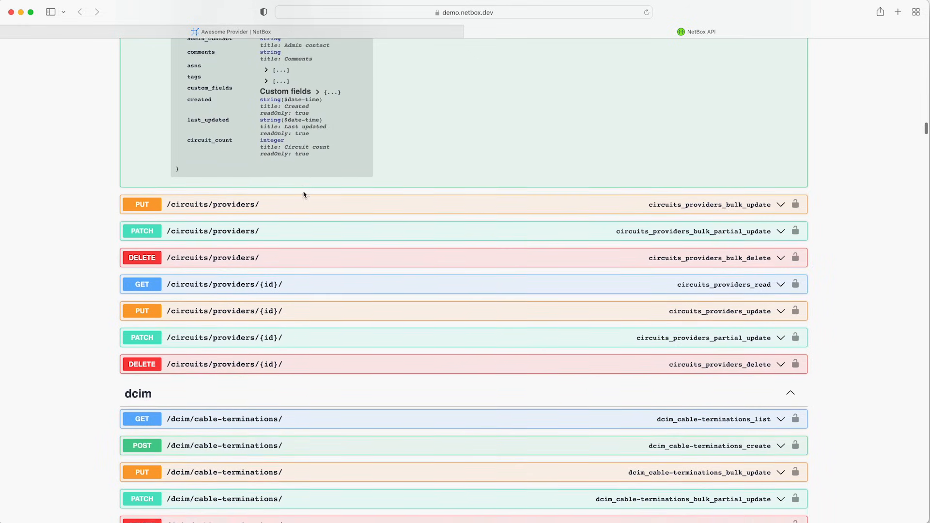
{"action": "scroll", "scroll_direction": "down", "scroll_amount": 3}
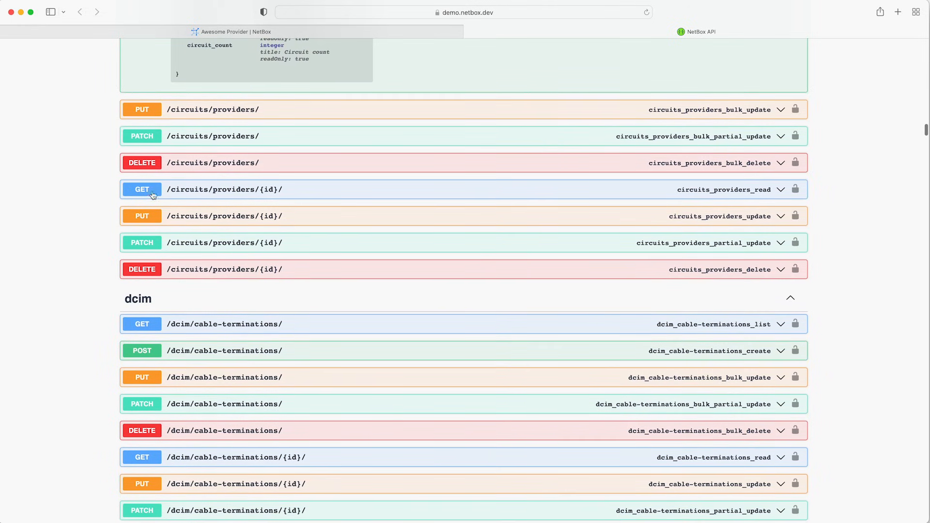
{"action": "mouse_move", "coordinate": [146, 247]}
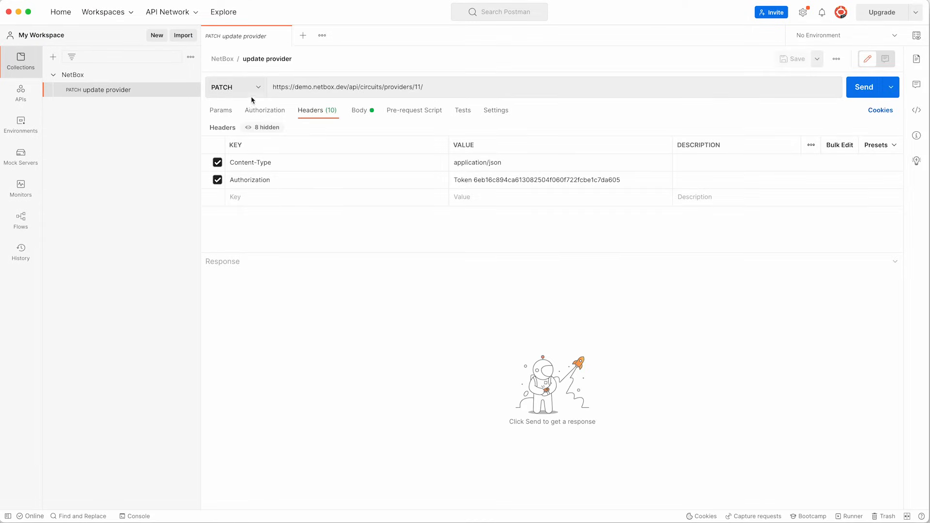
{"action": "left_click", "coordinate": [258, 87]}
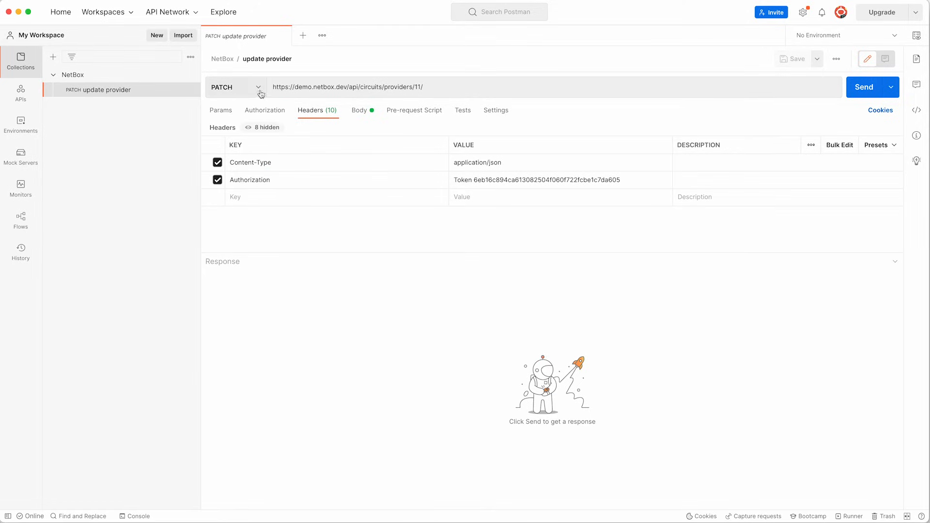
{"action": "left_click", "coordinate": [235, 87]}
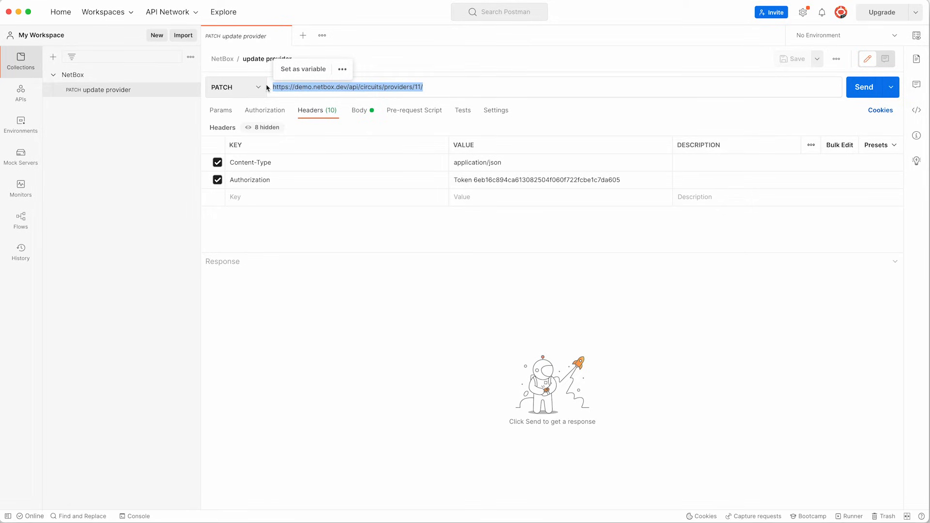
{"action": "left_click", "coordinate": [497, 180]}
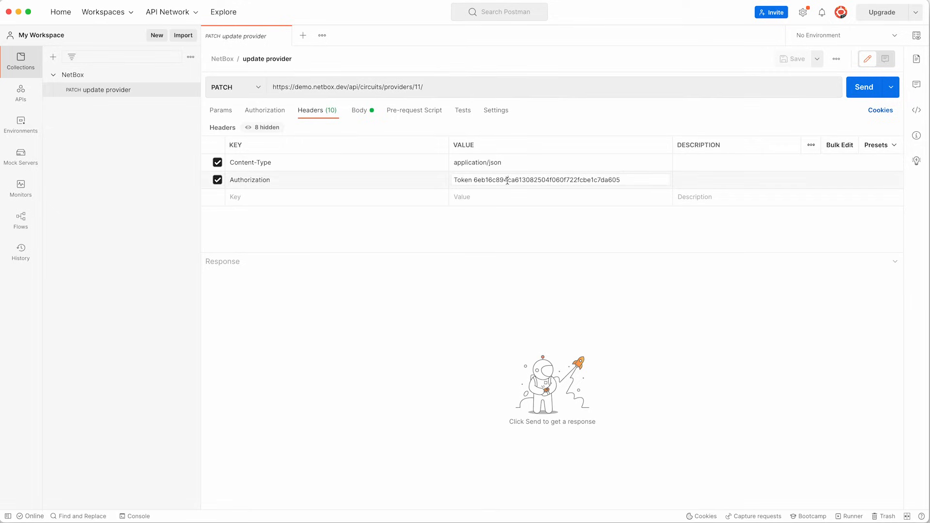
{"action": "double_click", "coordinate": [547, 179]}
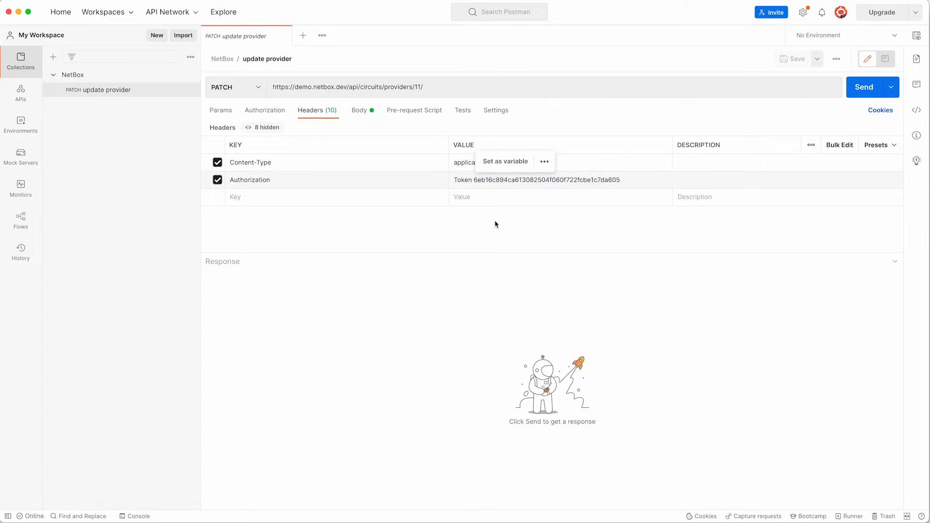
{"action": "left_click", "coordinate": [360, 110]}
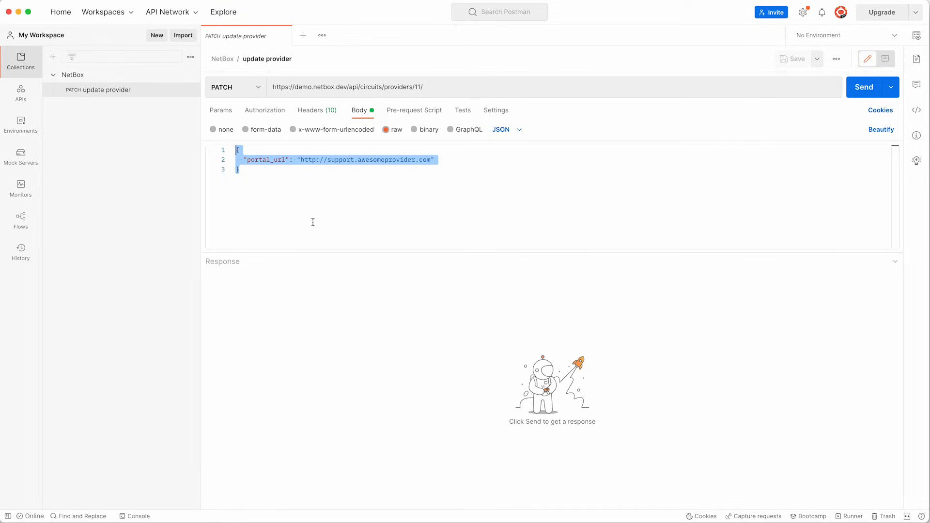
{"action": "left_click", "coordinate": [864, 87]}
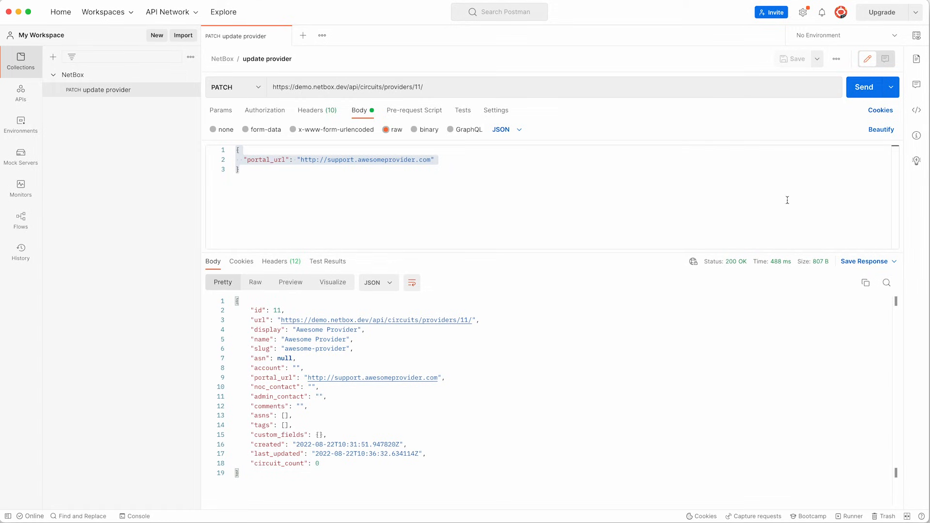
{"action": "mouse_move", "coordinate": [736, 261]}
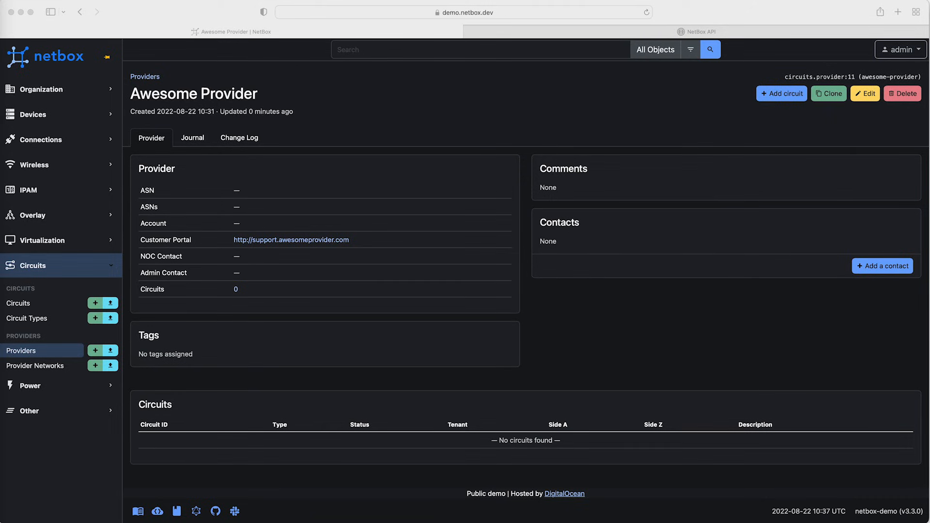
{"action": "mouse_move", "coordinate": [673, 50]}
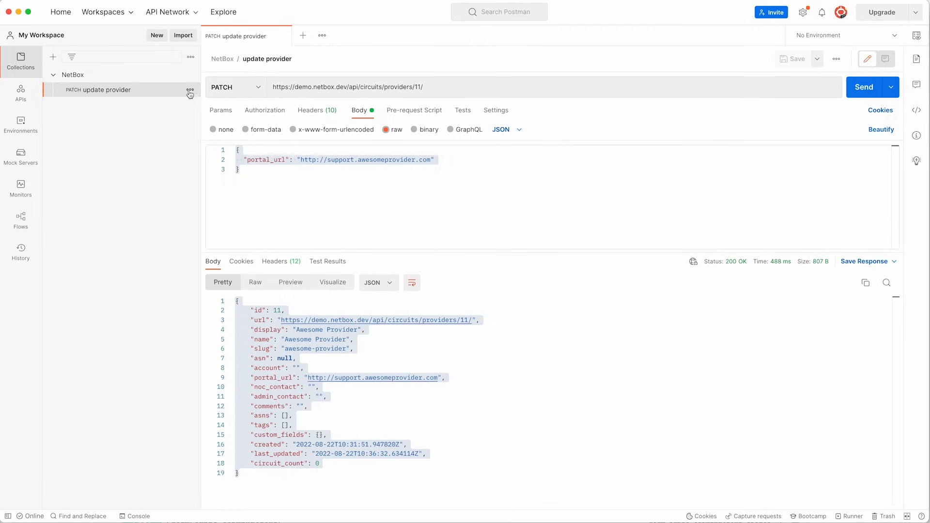
Duplicate the update provider request as 'delete provider' with method DELETE for provider 11
{"action": "left_click", "coordinate": [190, 89]}
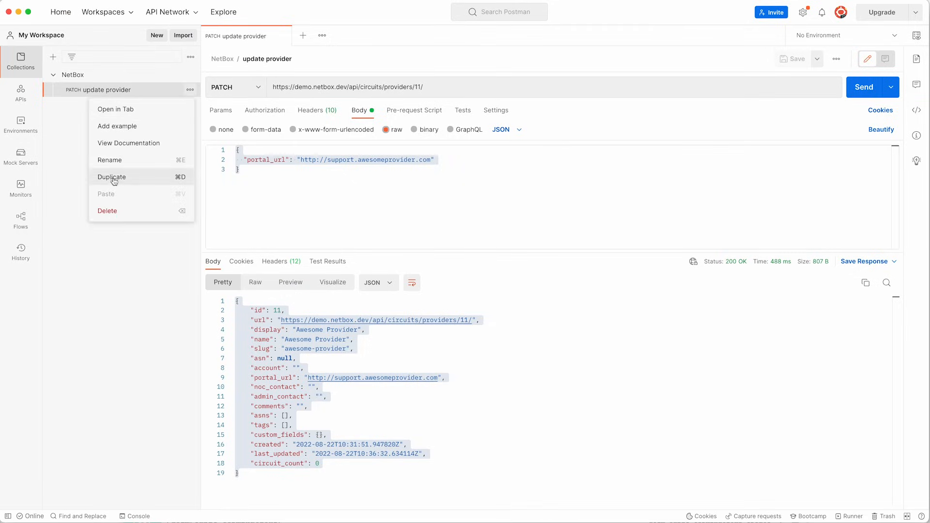
{"action": "left_click", "coordinate": [112, 177]}
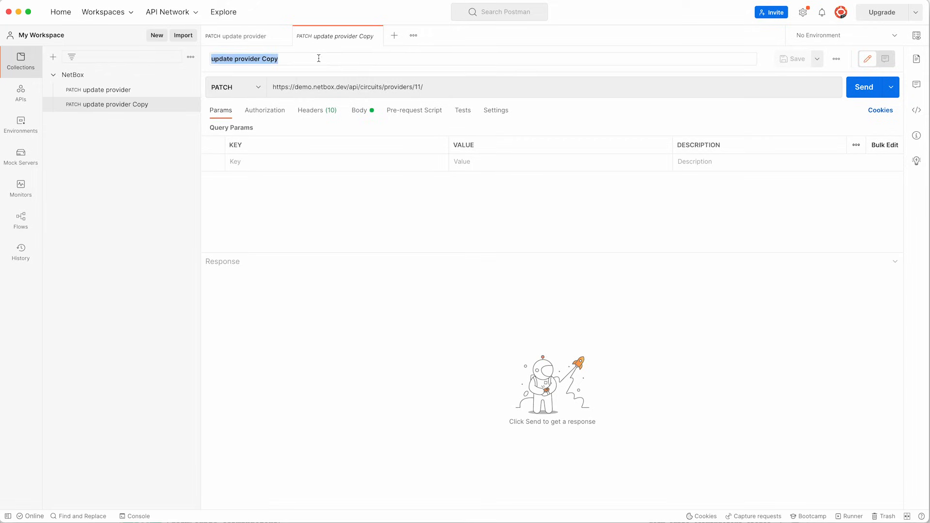
{"action": "type", "text": "delete provider"}
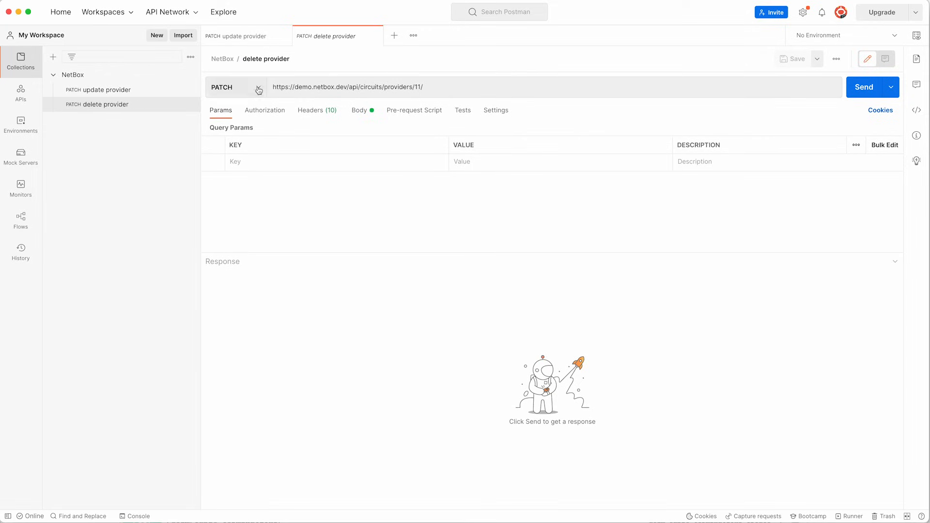
{"action": "left_click", "coordinate": [228, 87]}
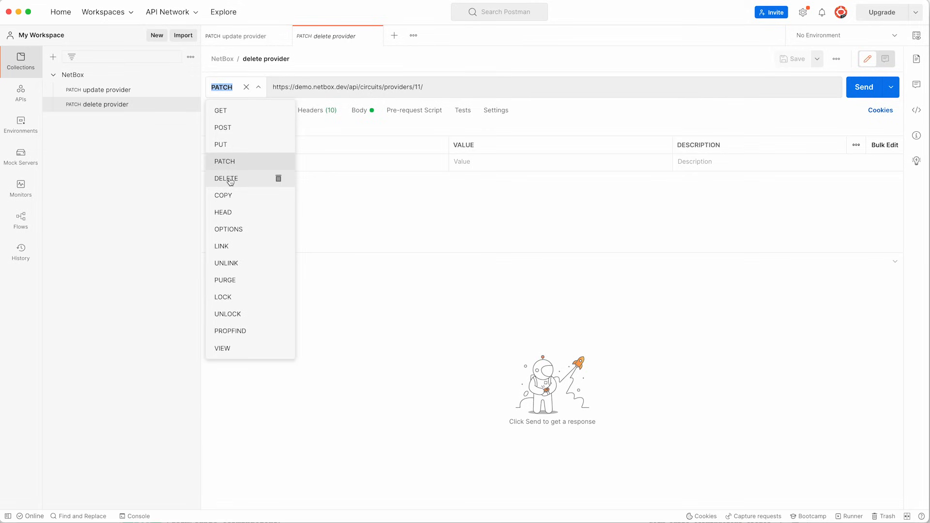
{"action": "left_click", "coordinate": [226, 179]}
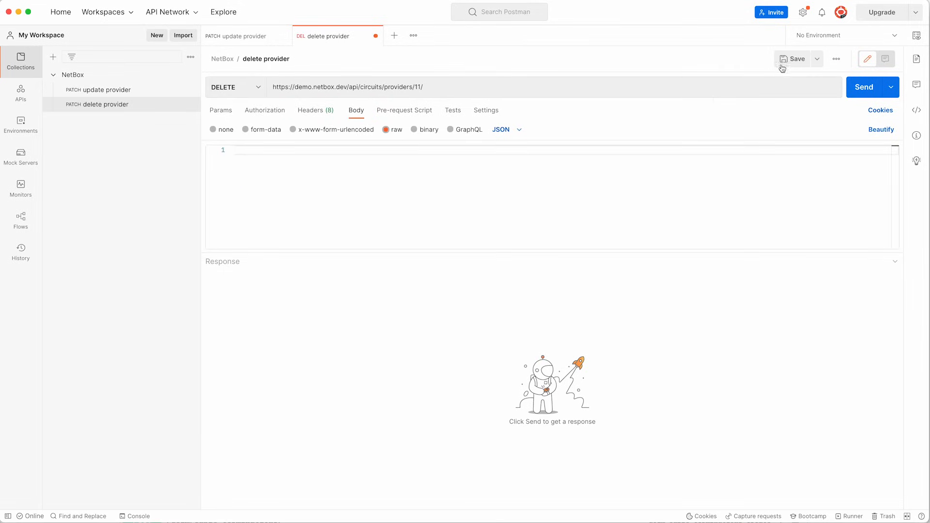
{"action": "mouse_move", "coordinate": [797, 58]}
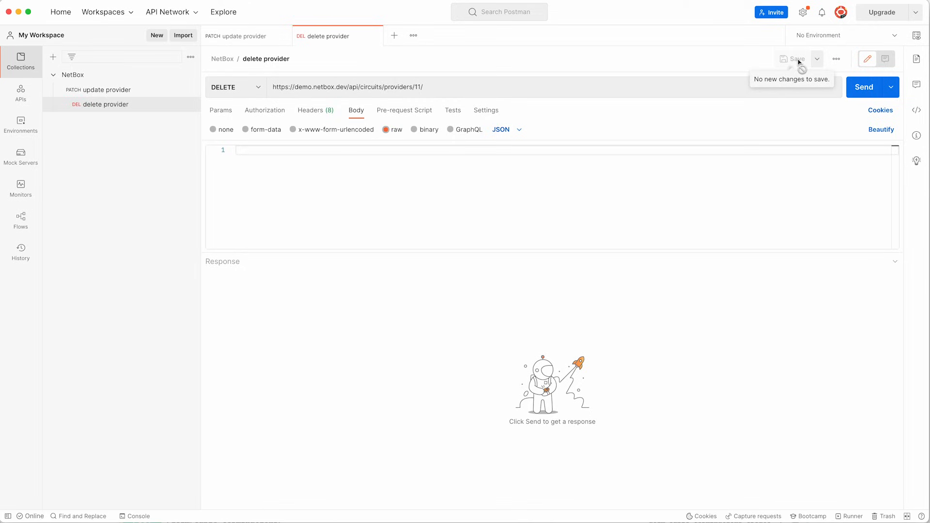
{"action": "mouse_move", "coordinate": [465, 106]}
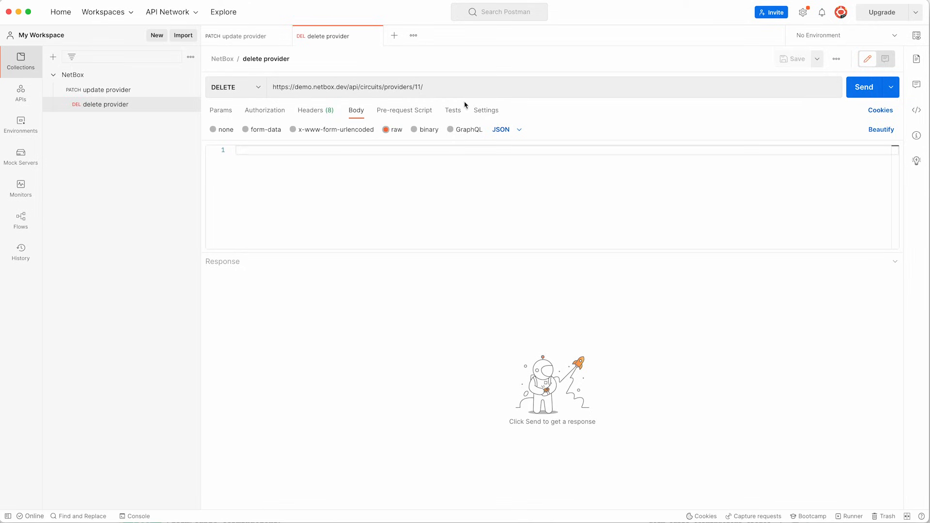
Turn the provider id 11 in the URL into a new NetBox collection variable provider_id
{"action": "left_click", "coordinate": [421, 87]}
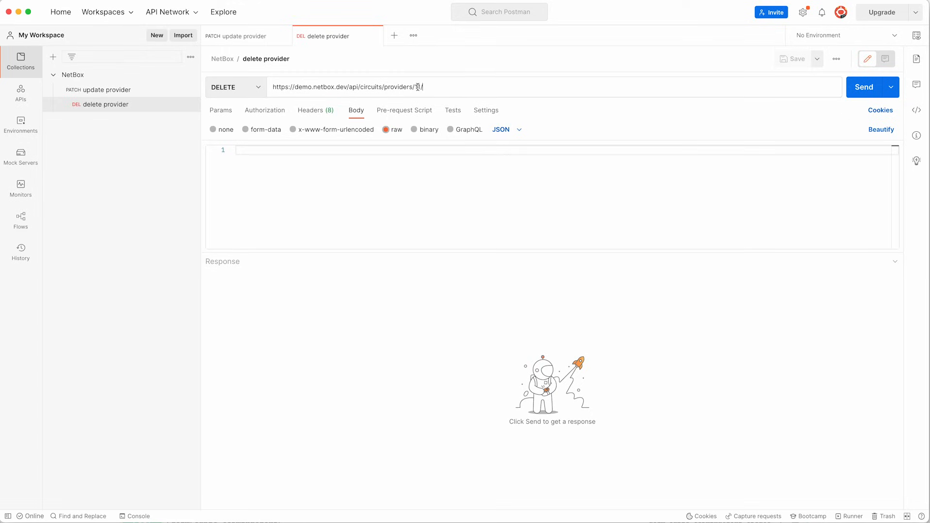
{"action": "double_click", "coordinate": [417, 87]}
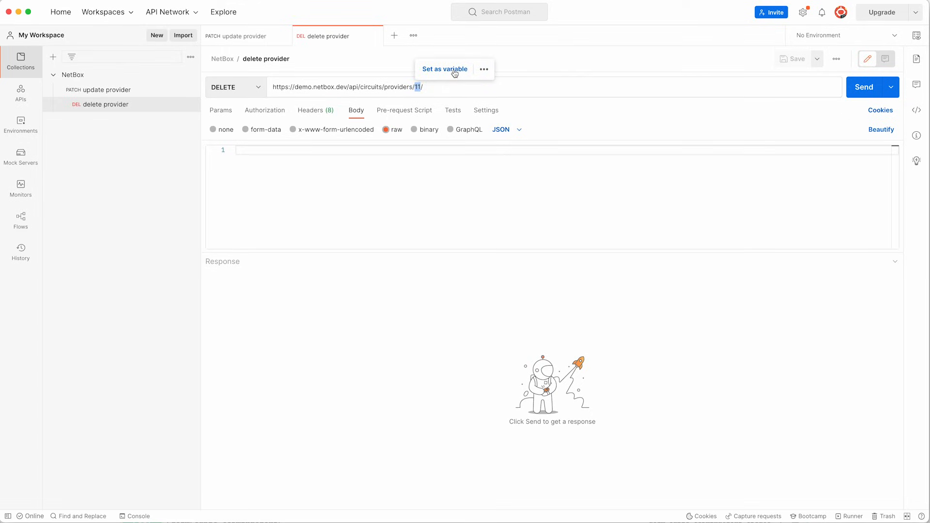
{"action": "left_click", "coordinate": [444, 68]}
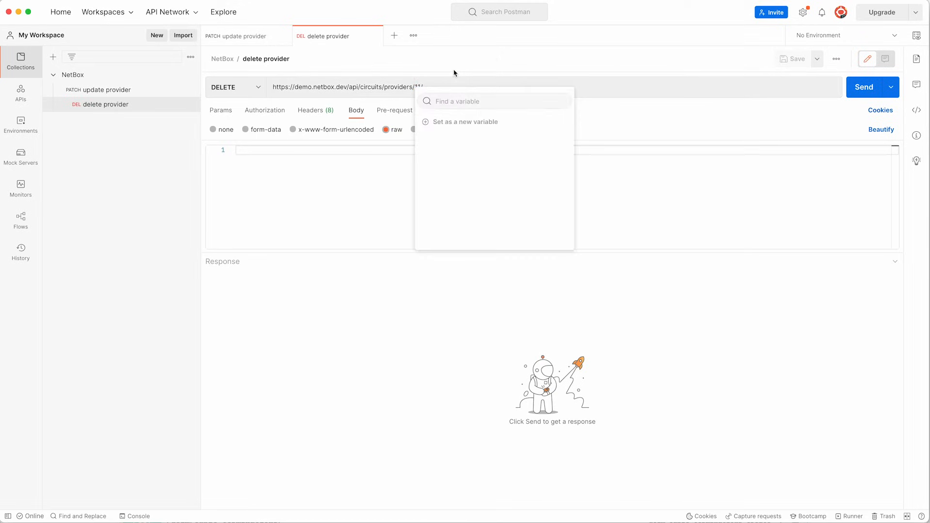
{"action": "left_click", "coordinate": [466, 122]}
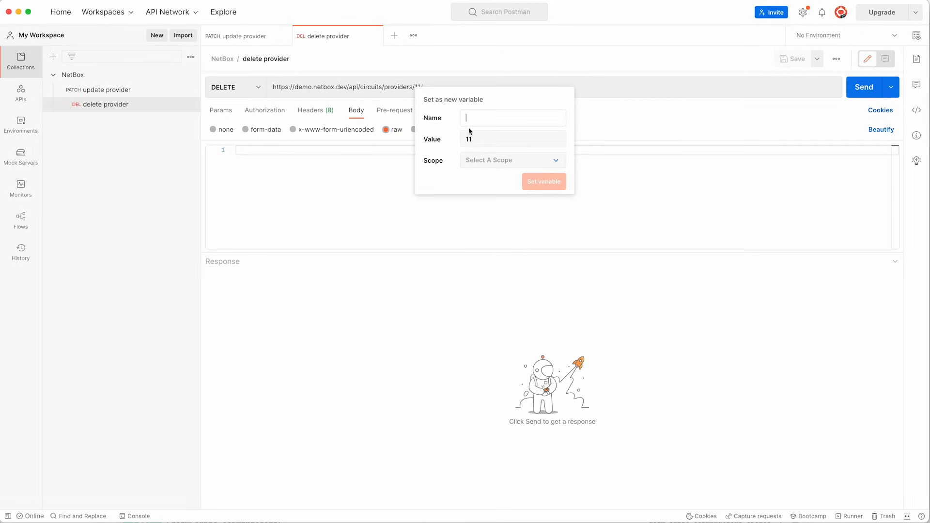
{"action": "type", "text": "provider_id"}
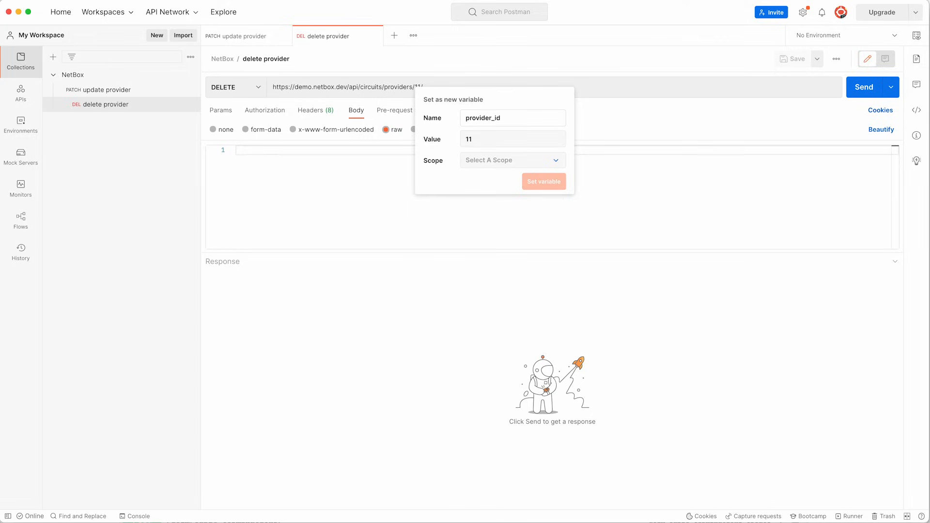
{"action": "left_click", "coordinate": [510, 161]}
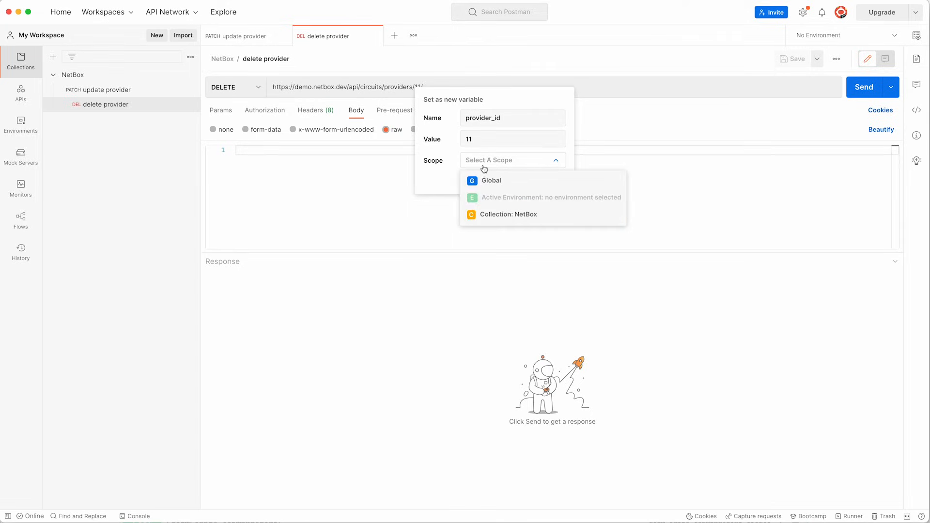
{"action": "left_click", "coordinate": [507, 214]}
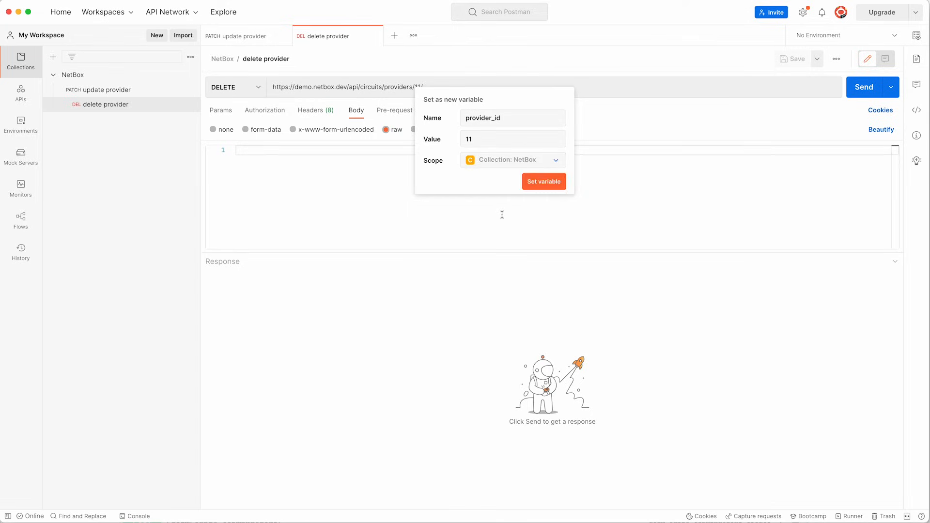
{"action": "left_click", "coordinate": [543, 182]}
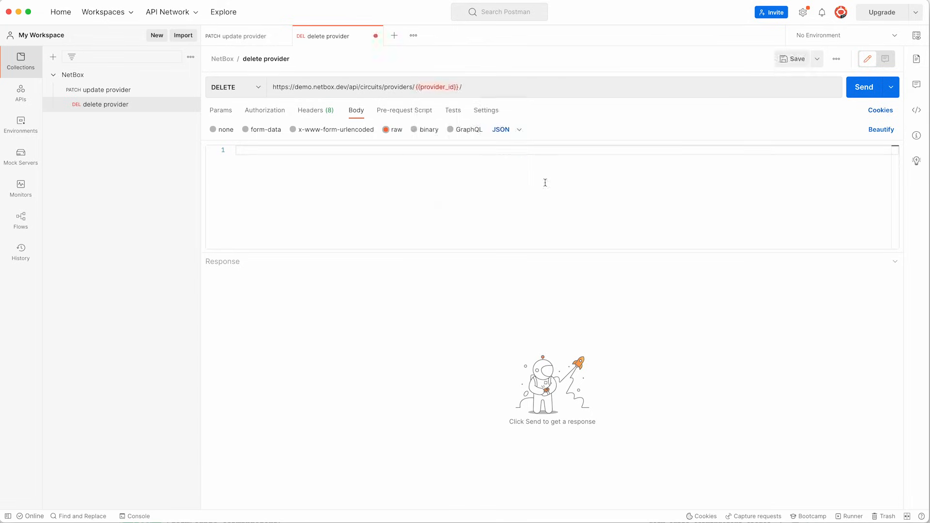
Check the NetBox collection's variables show provider_id, then return to the request
{"action": "left_click", "coordinate": [75, 74]}
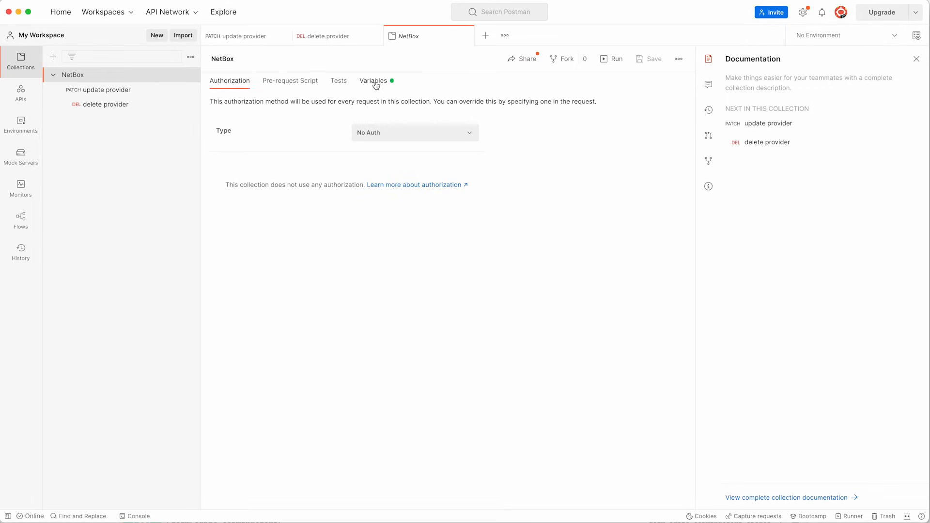
{"action": "left_click", "coordinate": [373, 81]}
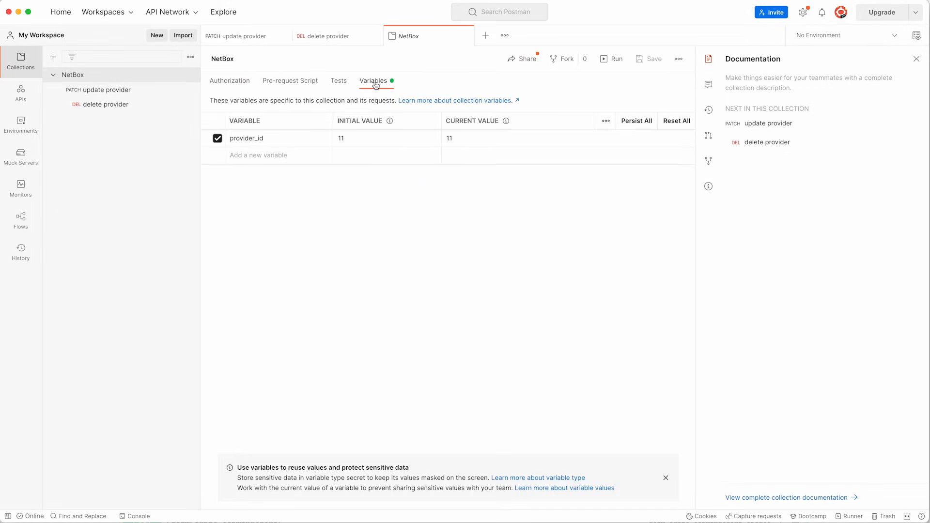
{"action": "left_click", "coordinate": [325, 35]}
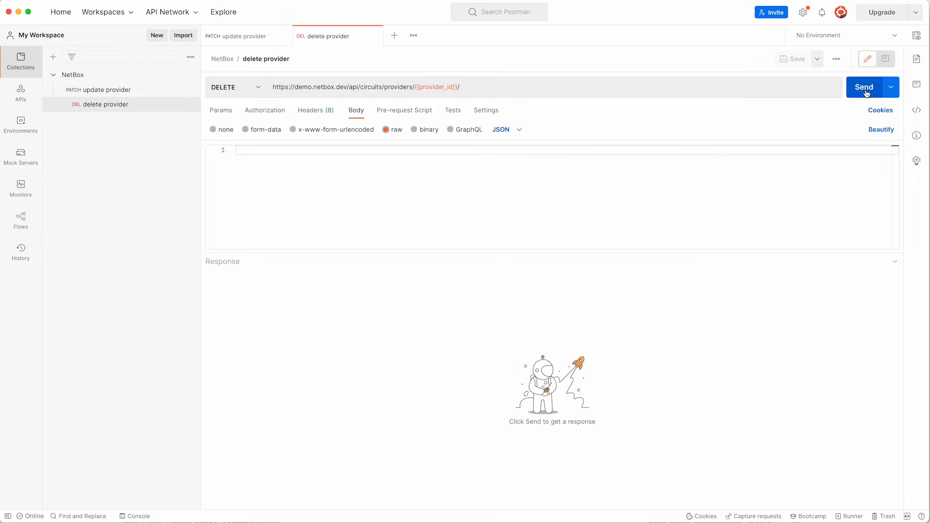
Send the delete provider request and get a 204 No Content response
{"action": "left_click", "coordinate": [864, 87]}
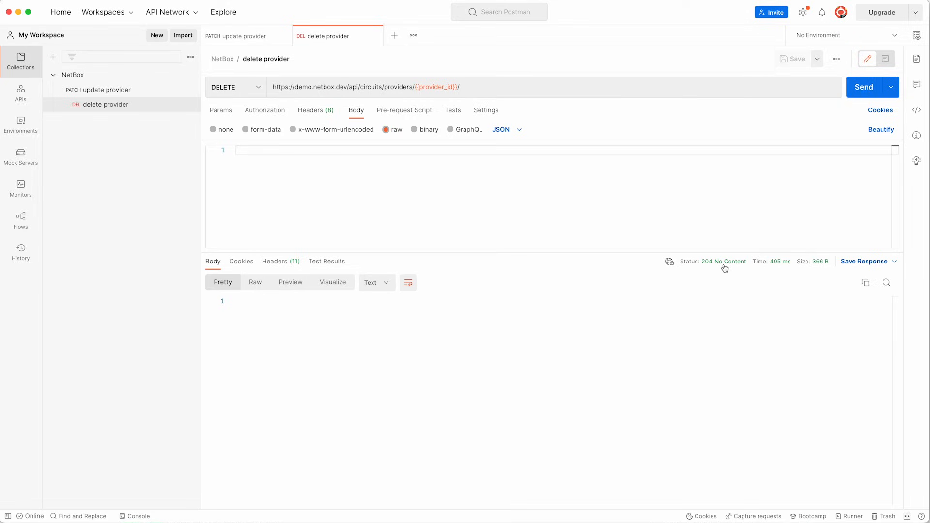
{"action": "mouse_move", "coordinate": [725, 262]}
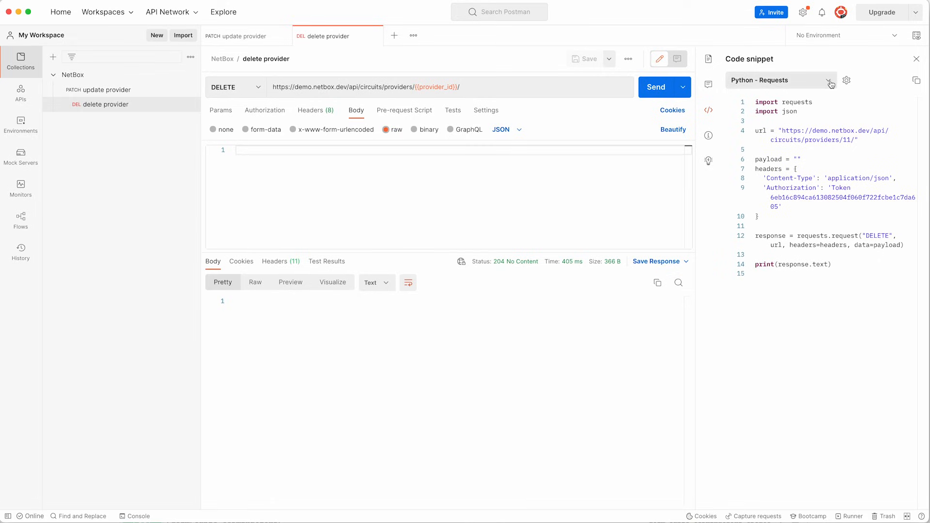
Show the delete provider request's code snippet as cURL and browse other languages
{"action": "left_click", "coordinate": [780, 80]}
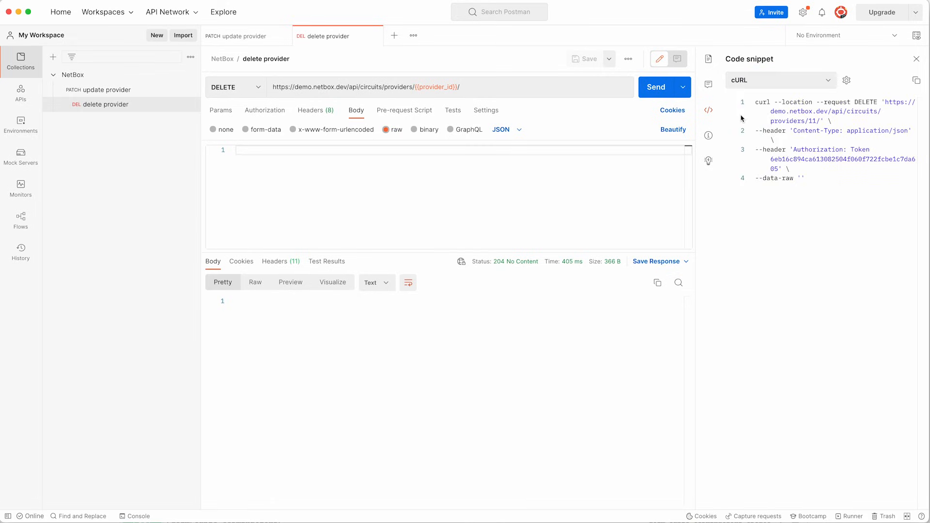
{"action": "left_click", "coordinate": [778, 80]}
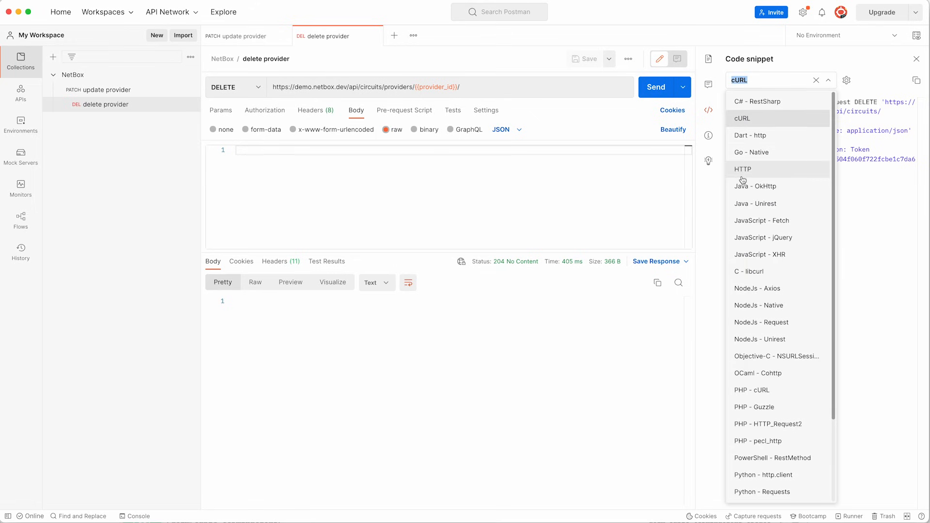
{"action": "left_click", "coordinate": [751, 152]}
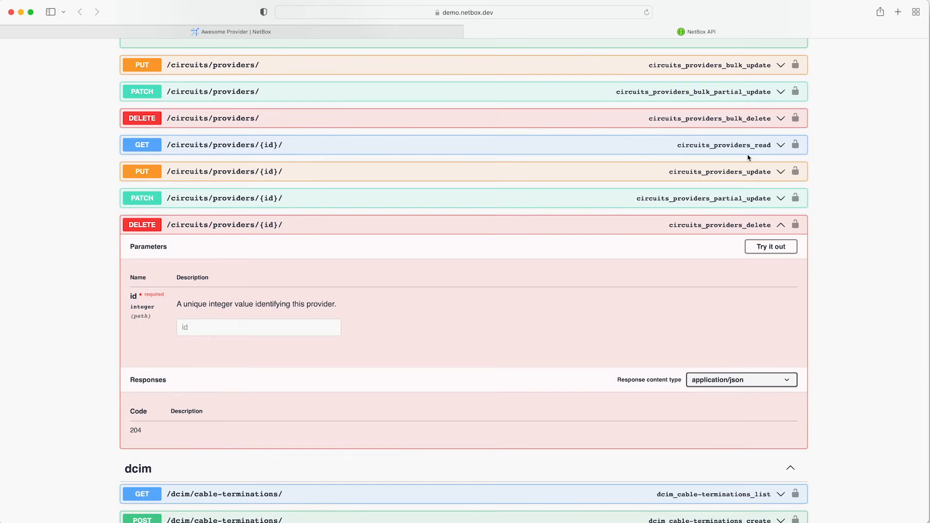
Return to NetBox and list Circuits > Providers to confirm Awesome Provider is gone
{"action": "left_click", "coordinate": [232, 32]}
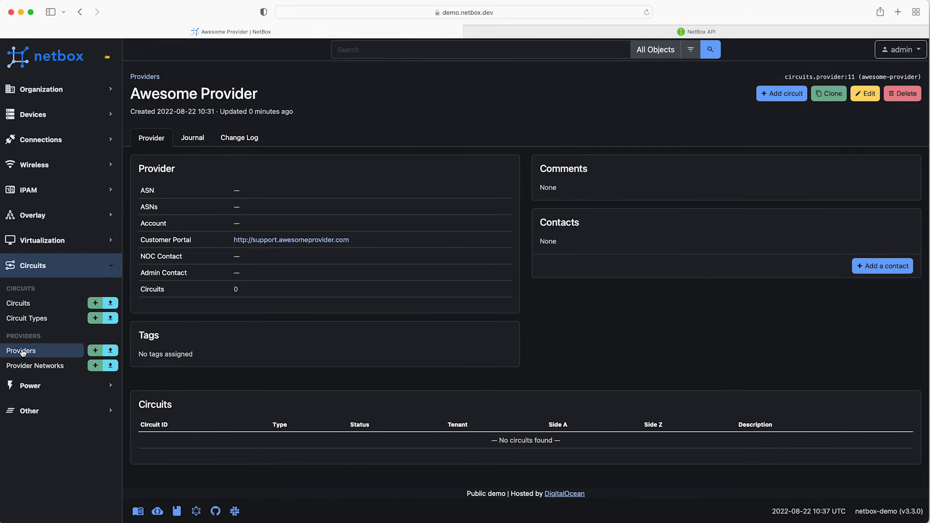
{"action": "left_click", "coordinate": [21, 350]}
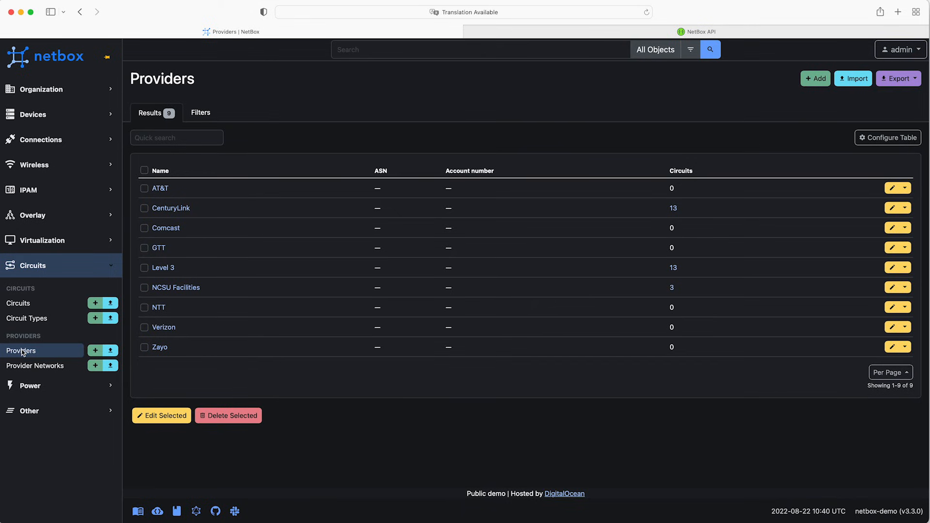